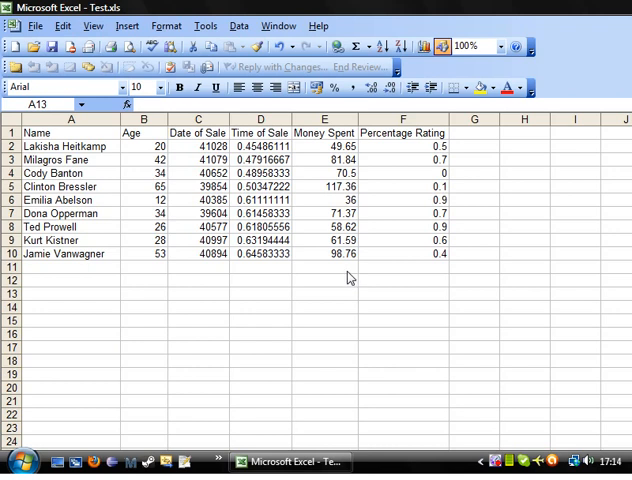
mouse_move(257, 297)
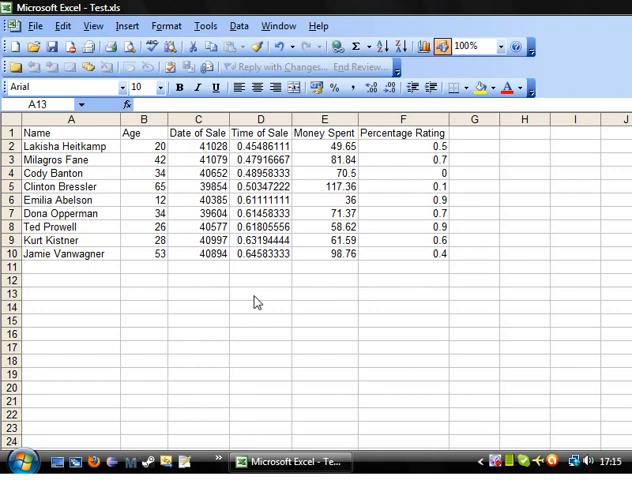
Select customer name and age cells, then clear the partial header selection.
left_click(70, 292)
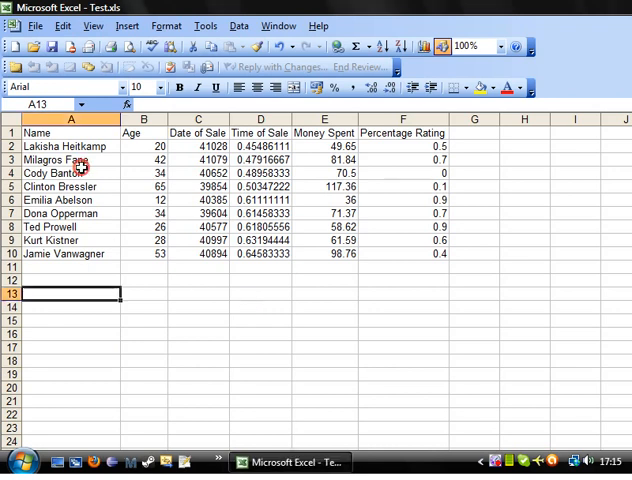
left_click(70, 173)
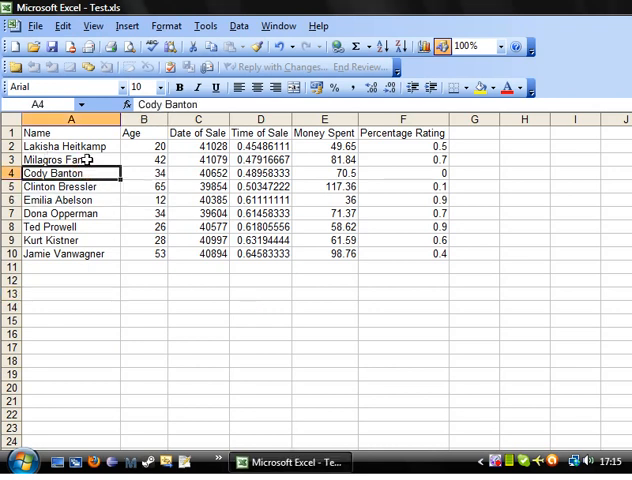
left_click_drag(70, 146, 70, 253)
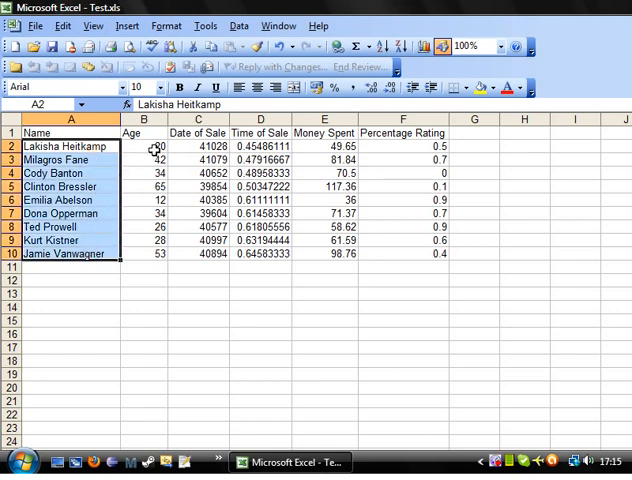
left_click(146, 146)
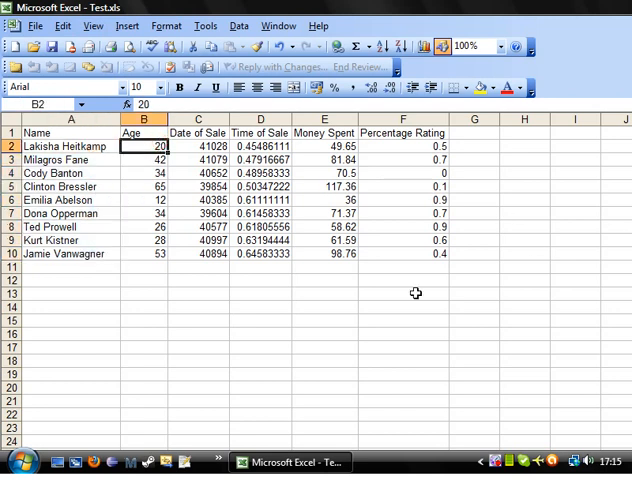
mouse_move(118, 167)
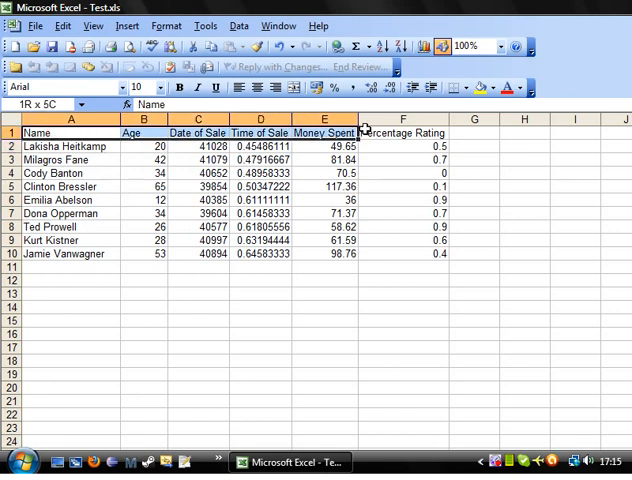
left_click(472, 186)
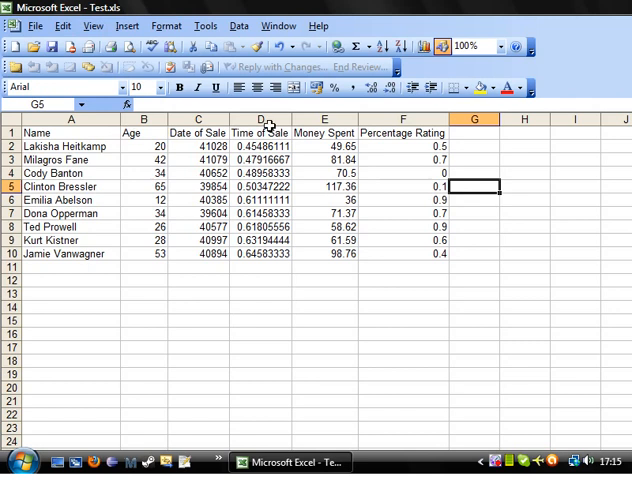
mouse_move(392, 133)
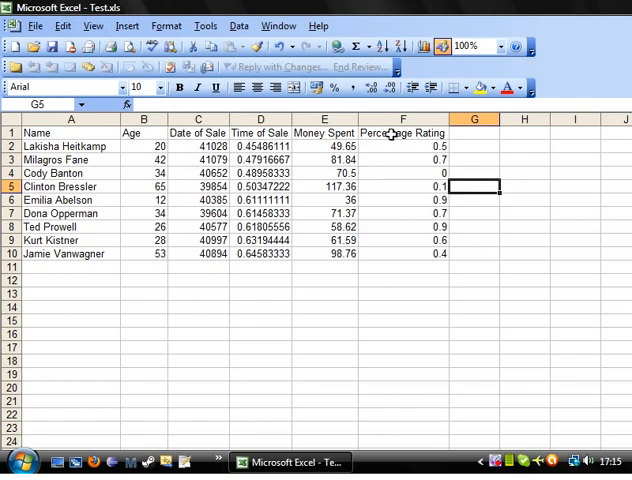
mouse_move(384, 133)
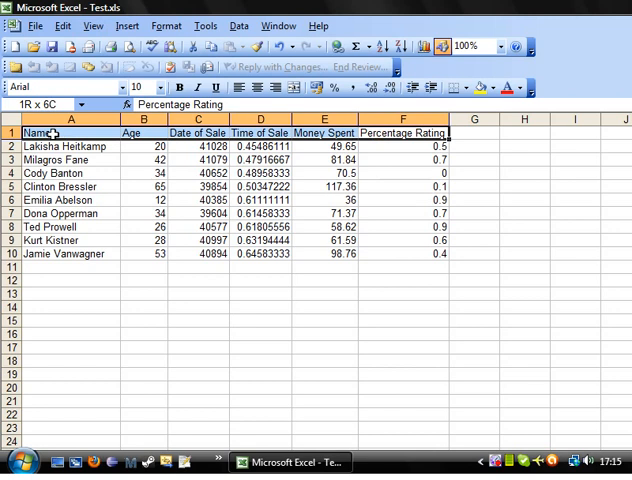
Give the header row a grey fill and bold text, then deselect it.
left_click(403, 132)
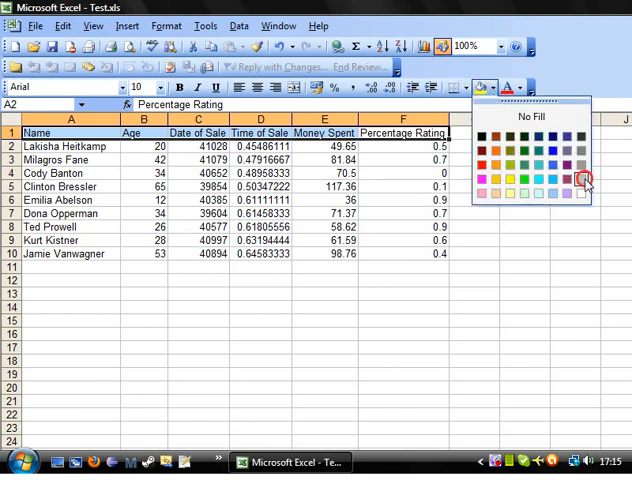
left_click(583, 181)
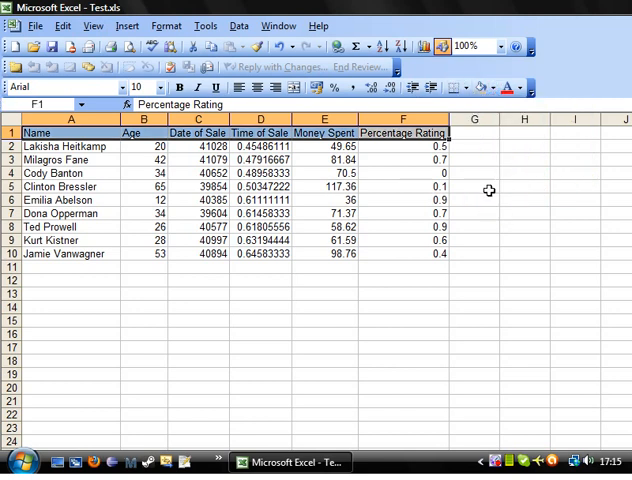
left_click(473, 173)
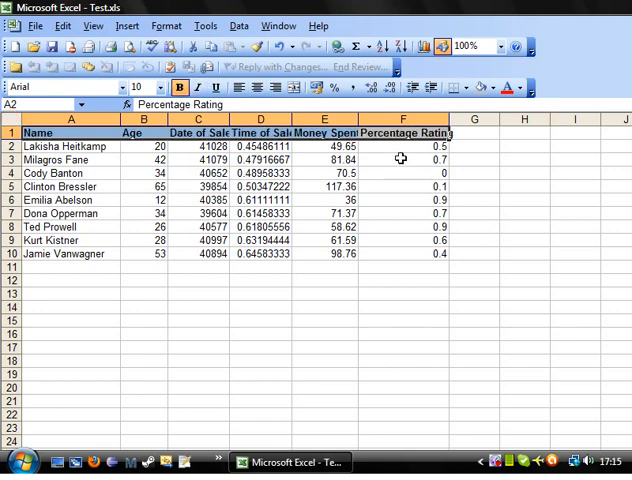
left_click(402, 280)
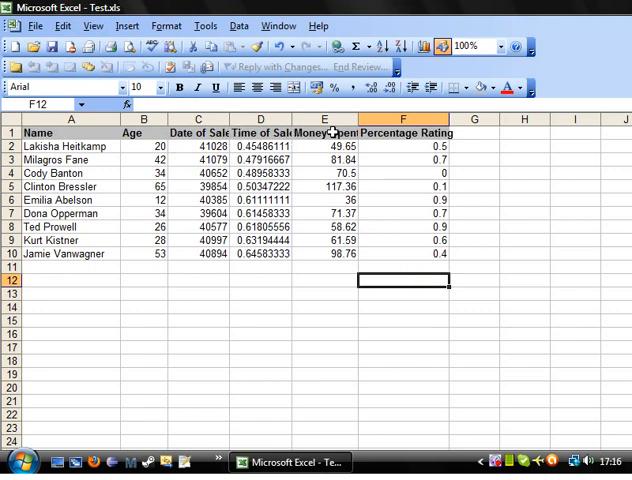
left_click(525, 173)
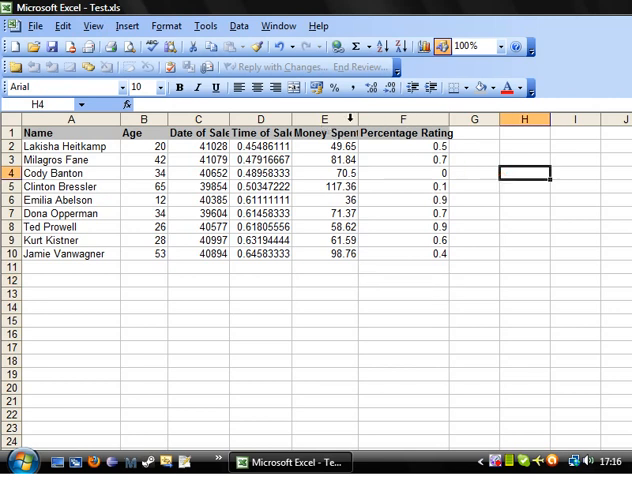
AutoFit the column widths so headers like Money Spent display fully.
left_click(324, 119)
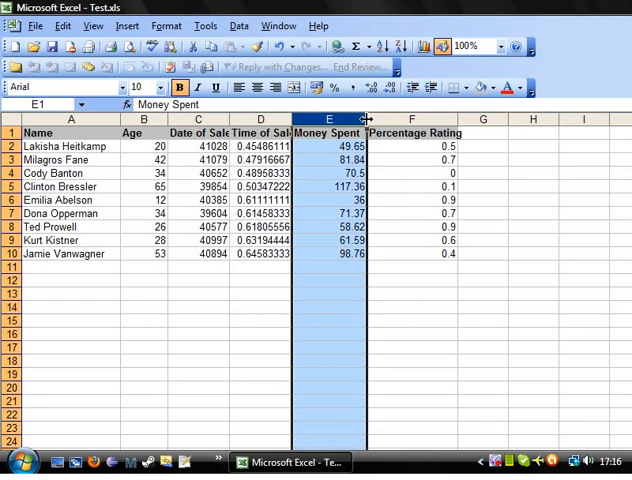
mouse_move(367, 119)
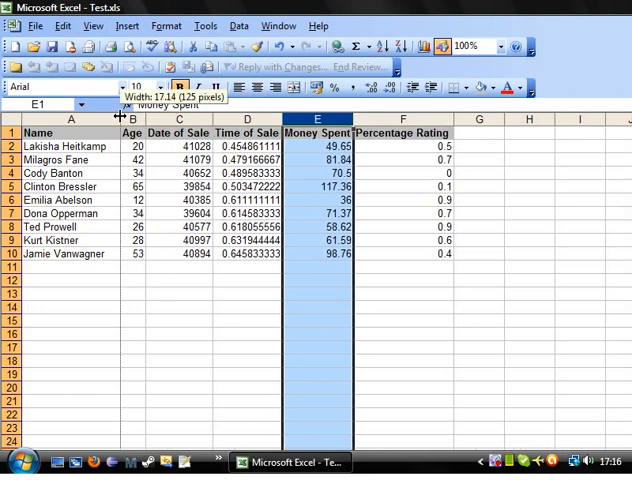
left_click(307, 319)
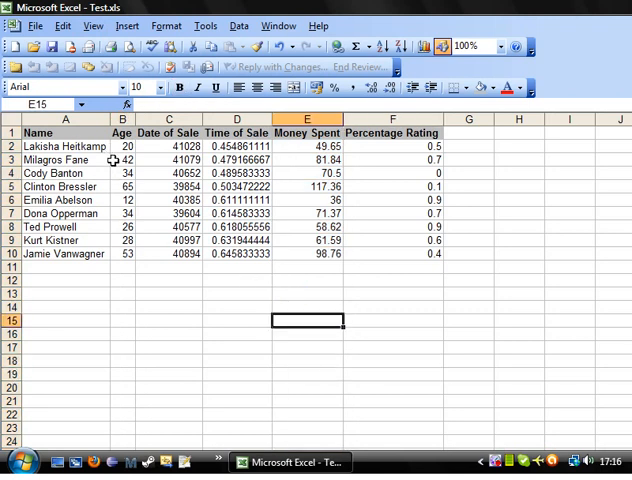
mouse_move(120, 147)
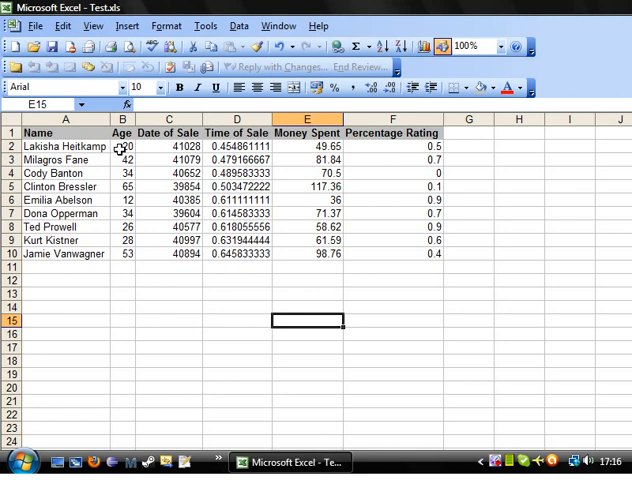
left_click(65, 146)
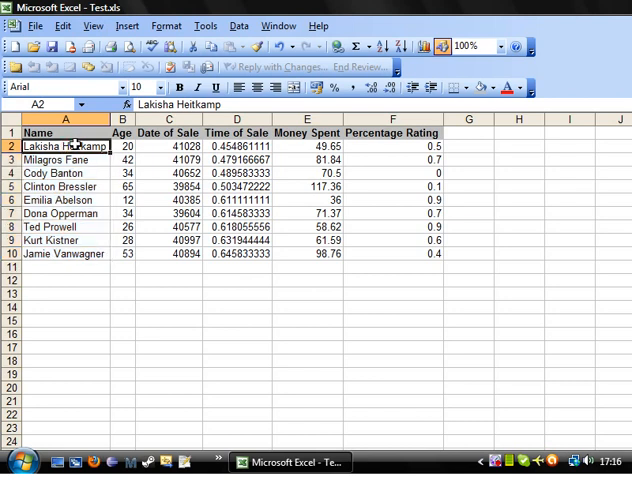
Format the first age, 20, as Number with one decimal place and no thousands separator.
right_click(65, 146)
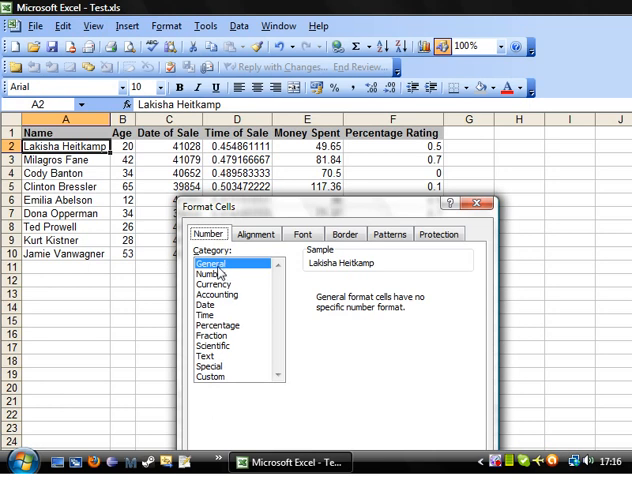
mouse_move(225, 287)
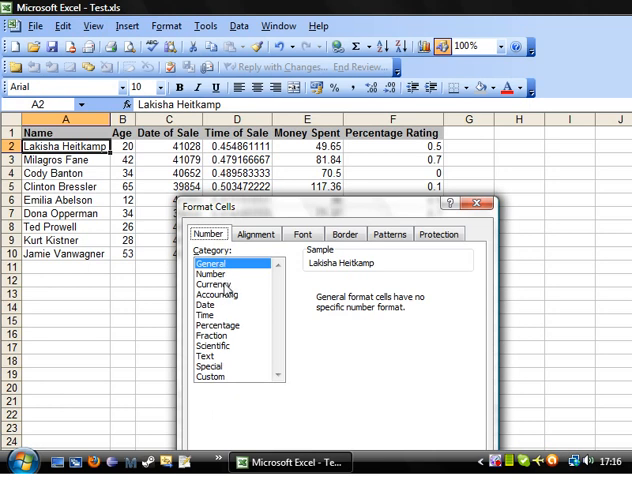
mouse_move(313, 203)
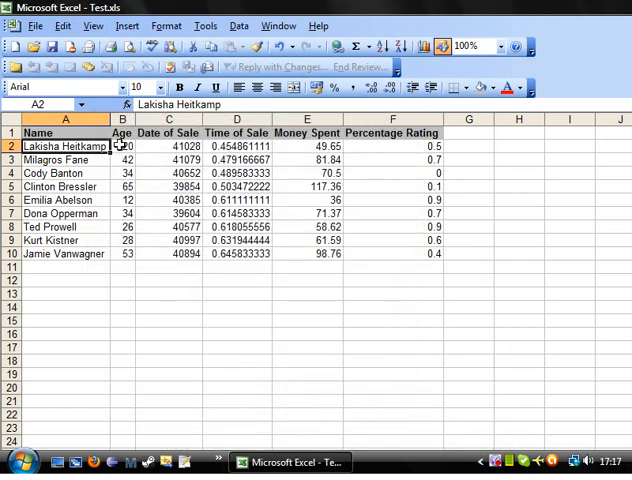
right_click(122, 146)
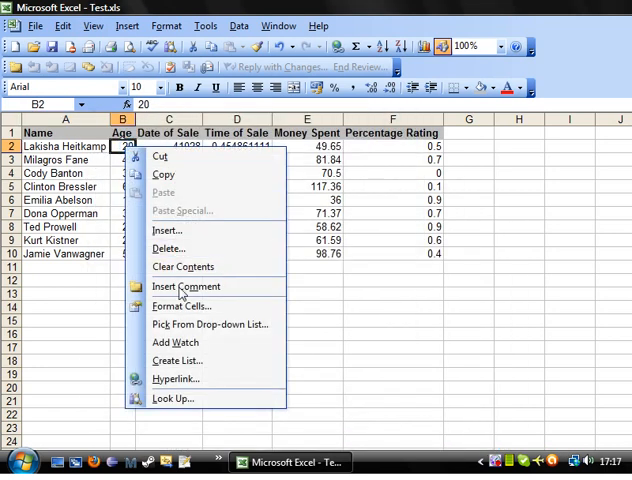
left_click(182, 306)
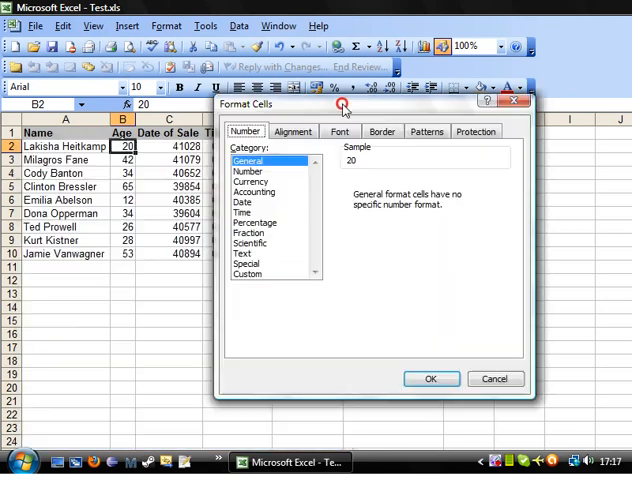
mouse_move(279, 178)
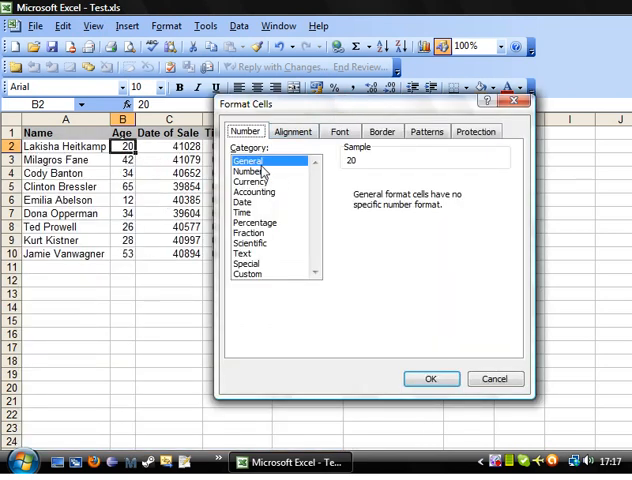
mouse_move(268, 195)
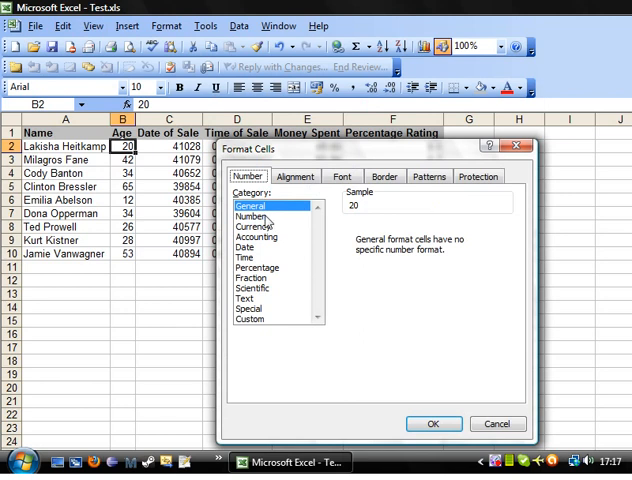
left_click(251, 218)
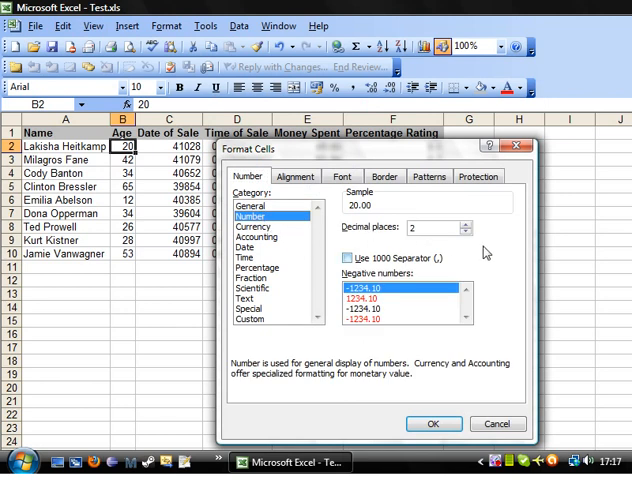
mouse_move(420, 258)
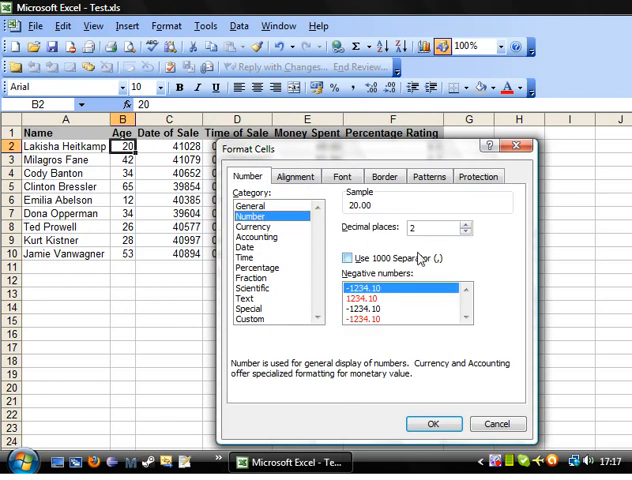
left_click(349, 258)
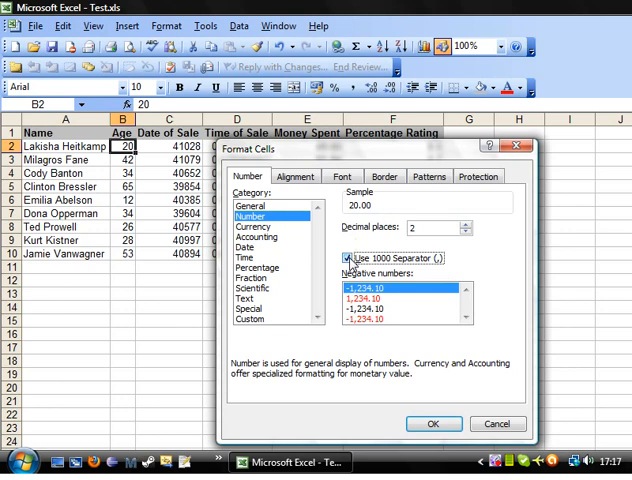
left_click(349, 257)
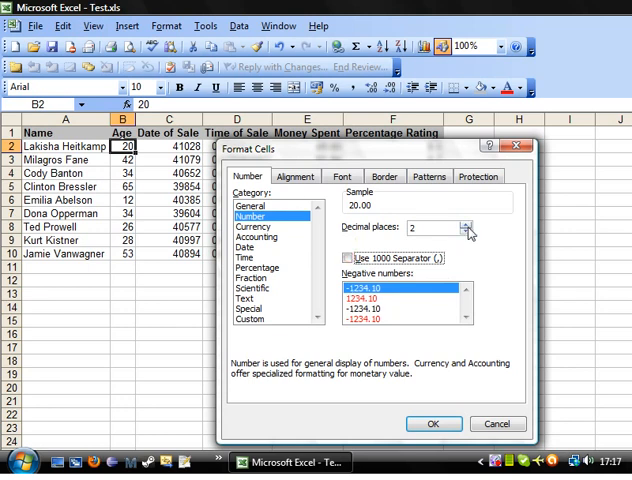
left_click(465, 236)
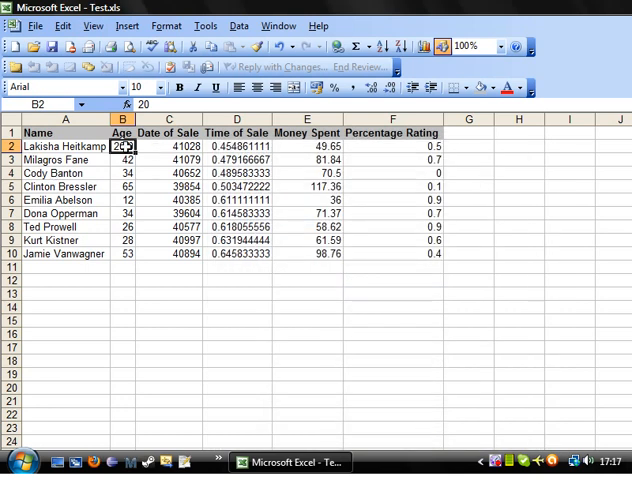
left_click(165, 307)
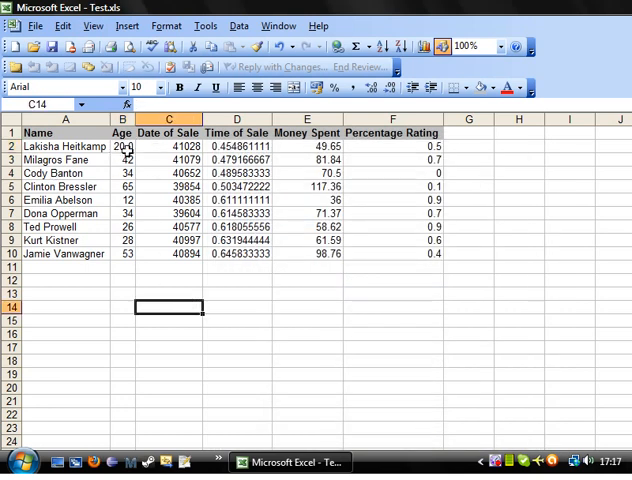
Apply Number format with one decimal place to the whole Age column.
left_click(122, 146)
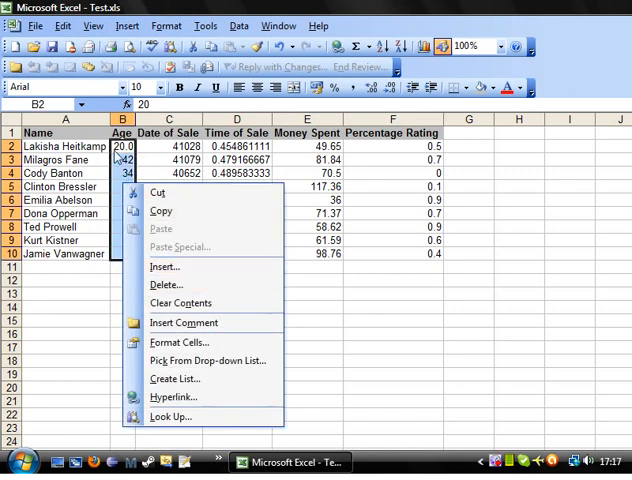
right_click(122, 119)
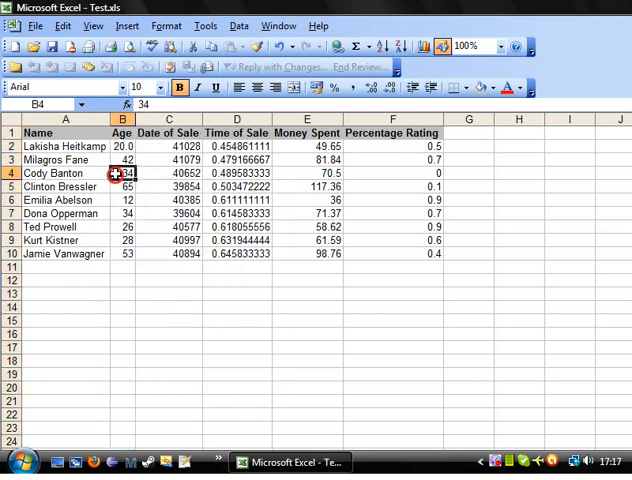
right_click(122, 119)
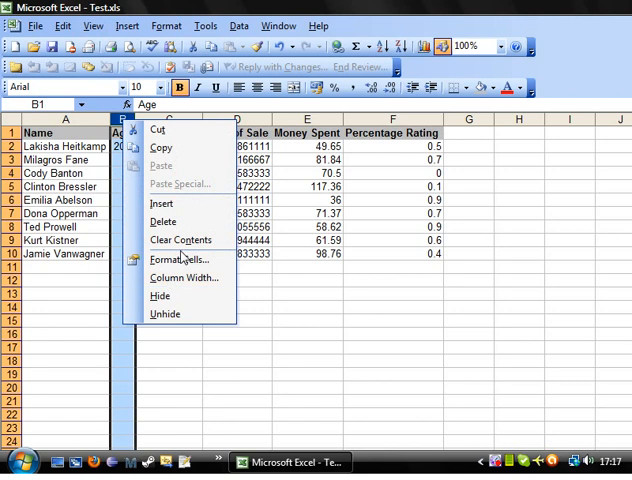
left_click(178, 260)
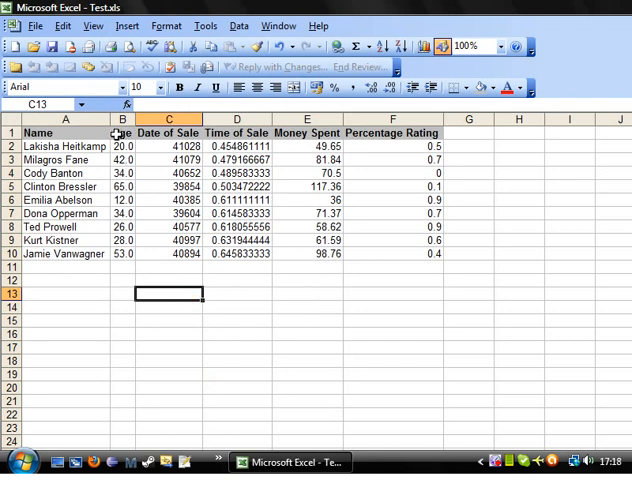
left_click(122, 159)
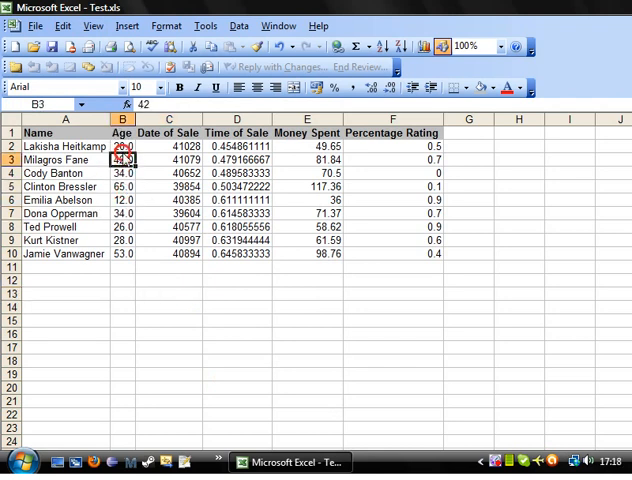
left_click(122, 146)
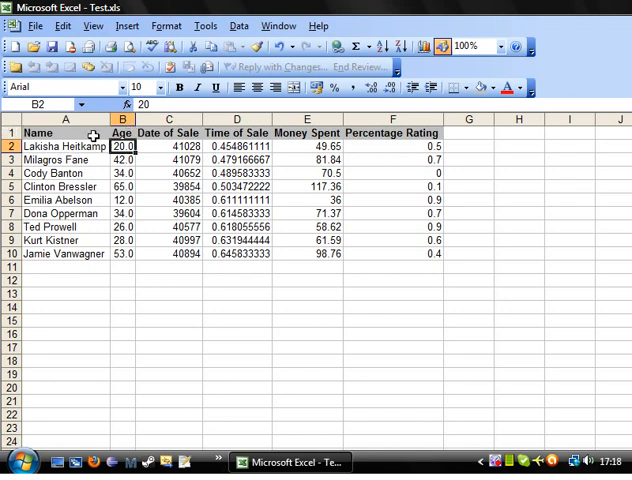
mouse_move(153, 175)
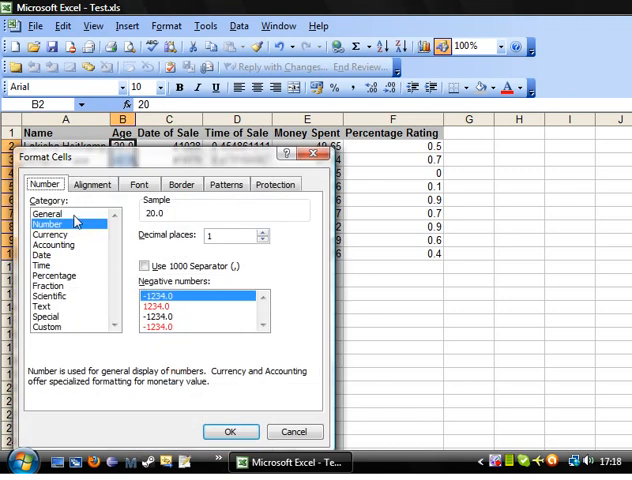
left_click(230, 431)
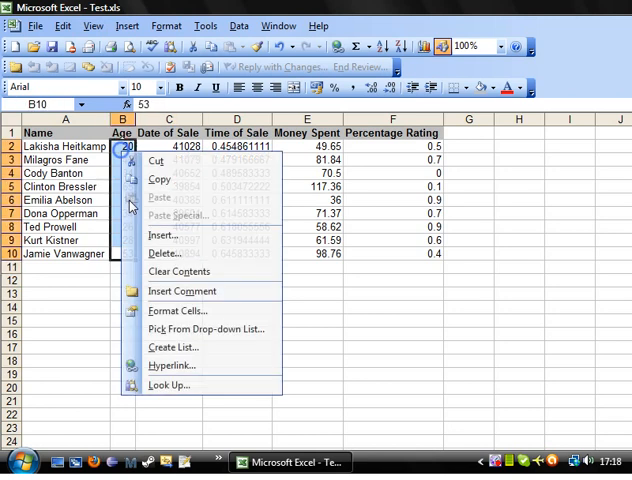
Reset the ages to General format, then give the last age, 53, one decimal place.
left_click(183, 310)
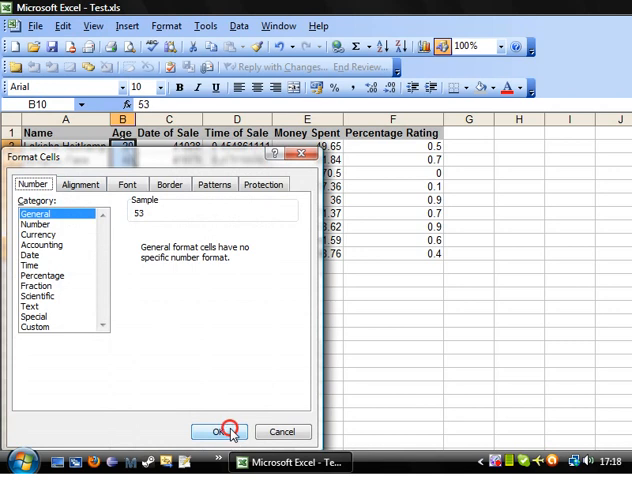
left_click(221, 431)
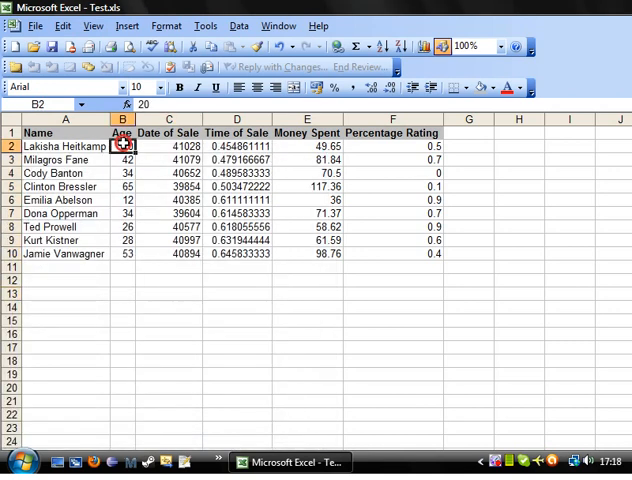
left_click(122, 253)
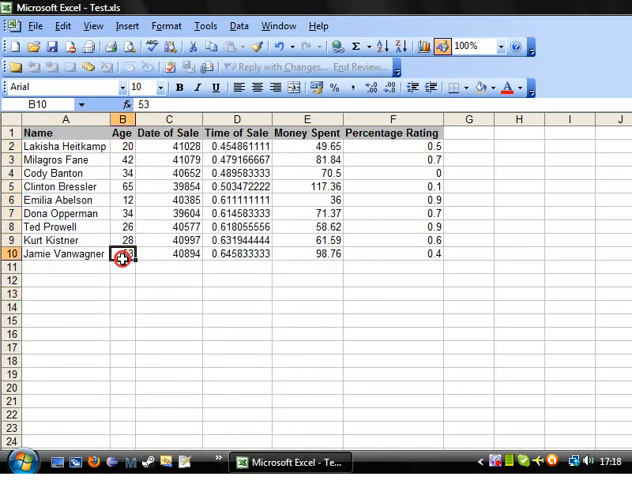
right_click(122, 253)
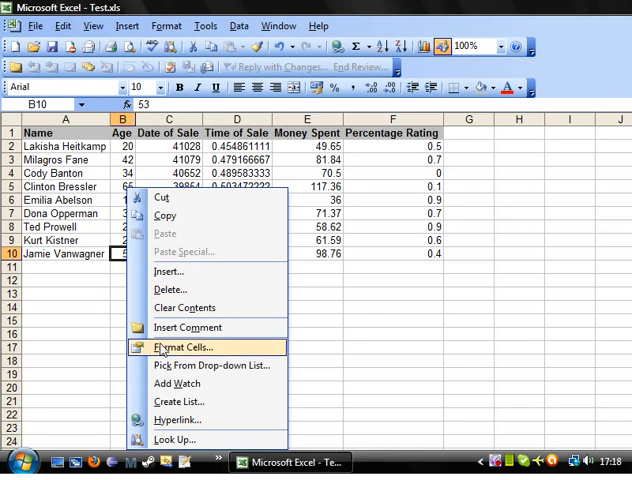
left_click(183, 347)
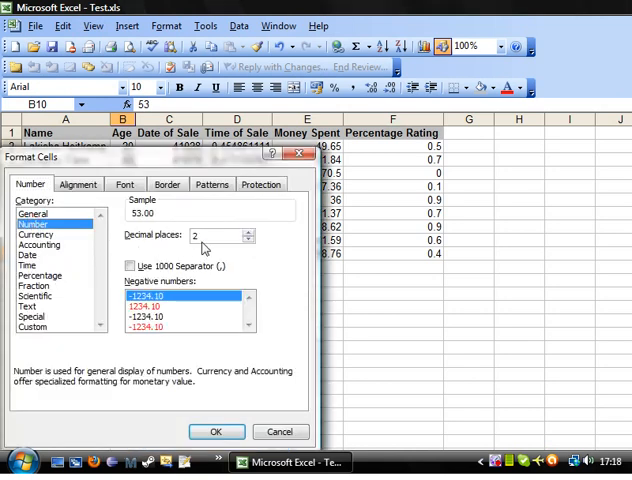
left_click(215, 431)
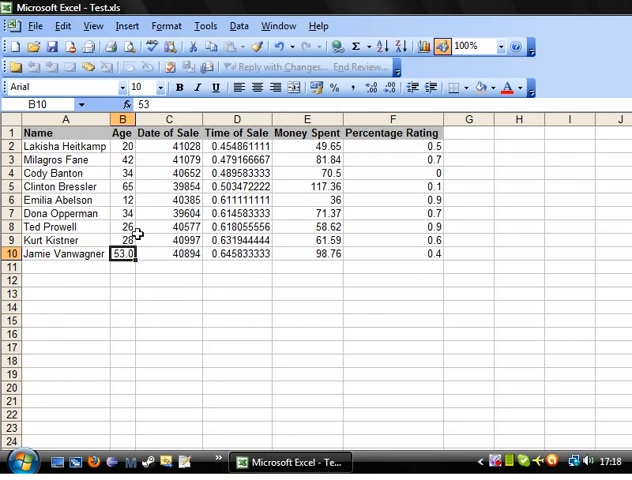
mouse_move(256, 48)
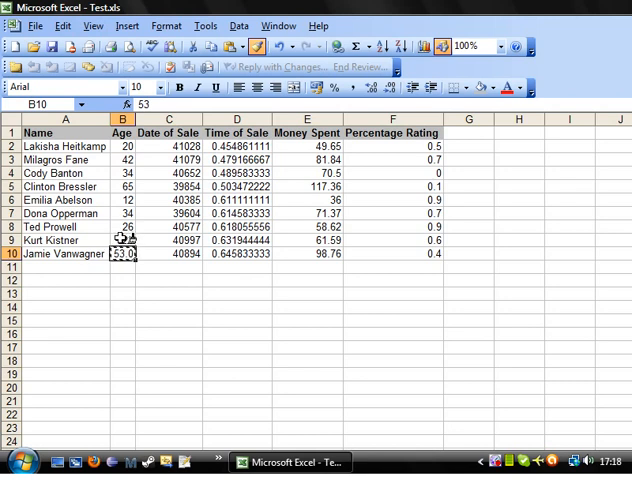
Paint the 53.0 format onto the ages above it, including 28, 65 and 20, undoing a stray entry.
left_click(122, 240)
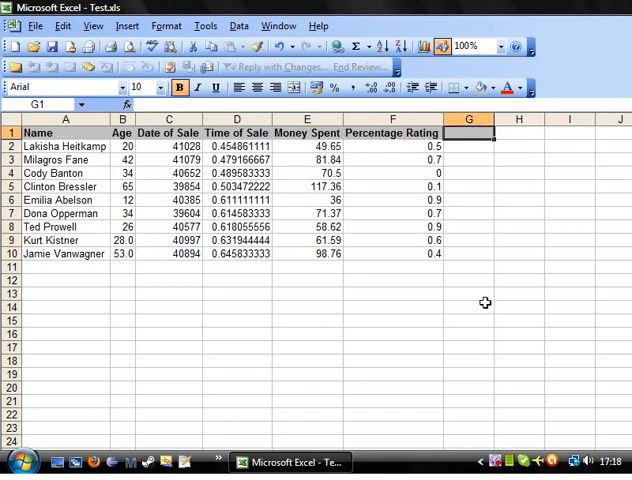
type("bvfdh")
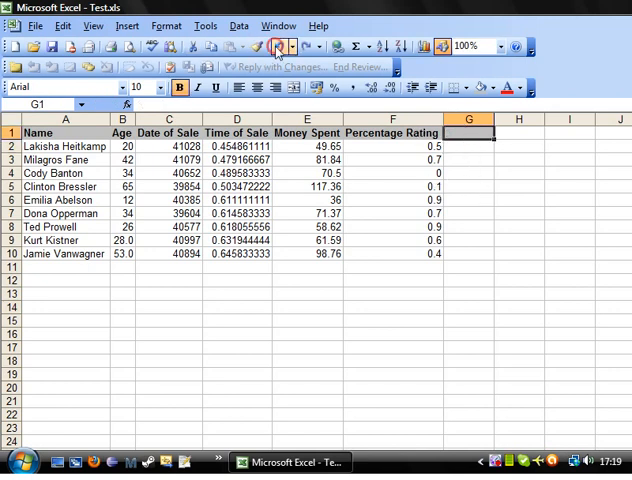
left_click(470, 200)
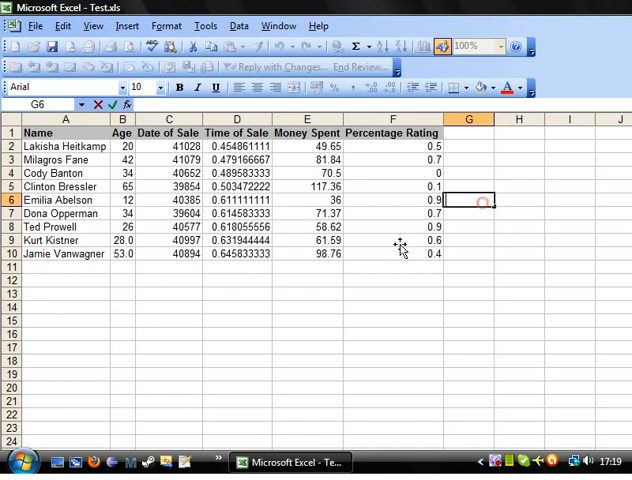
left_click(122, 240)
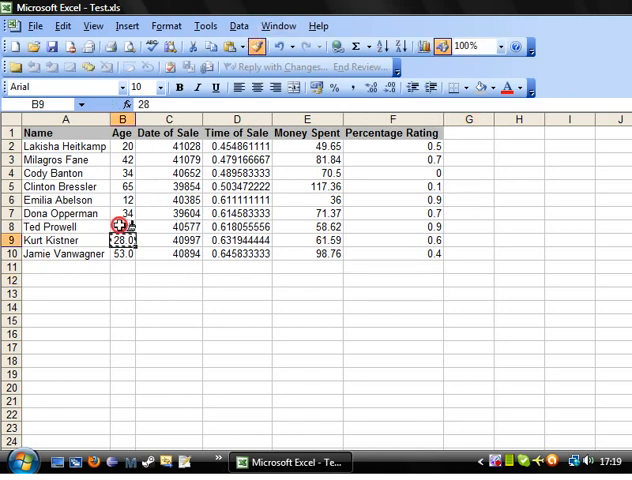
left_click(123, 227)
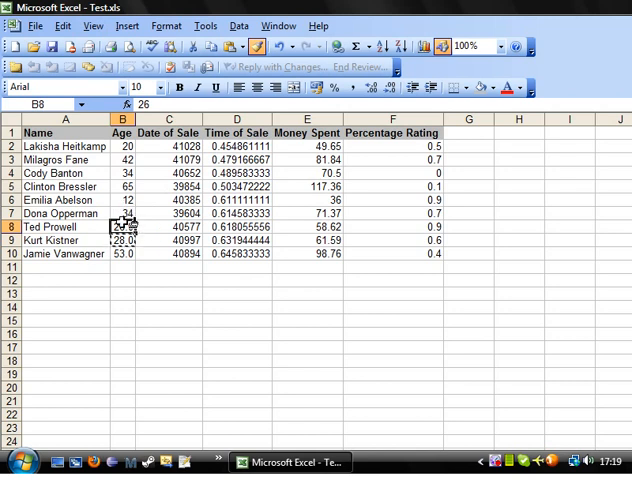
left_click(122, 186)
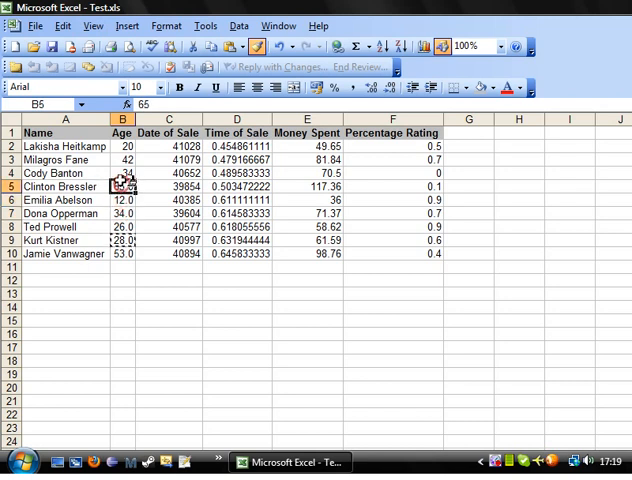
left_click(122, 146)
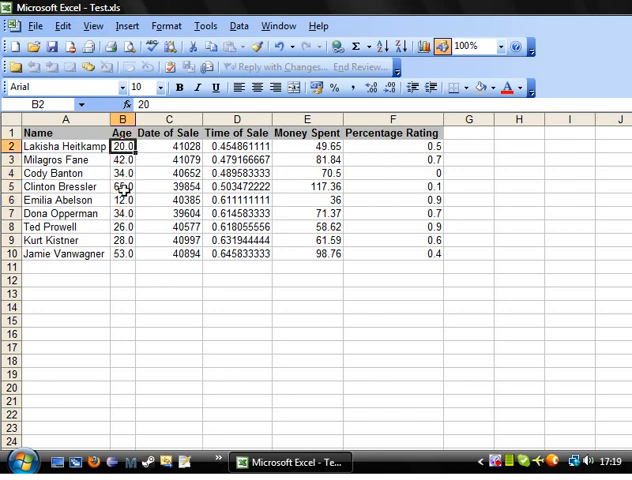
Select the last age, 53, to undo the decimal formatting on the Age column.
left_click(122, 253)
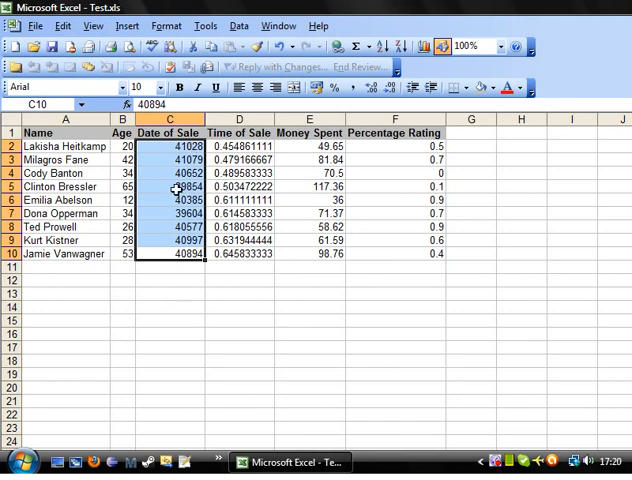
mouse_move(175, 173)
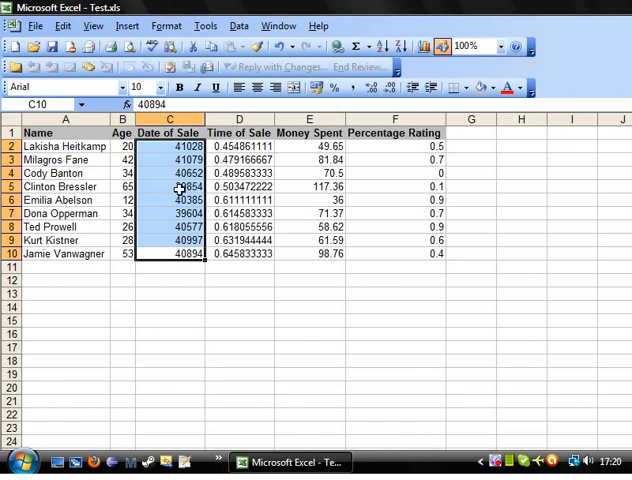
mouse_move(182, 172)
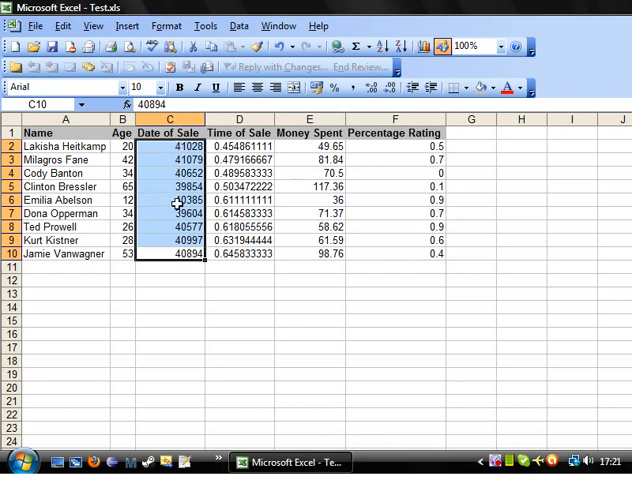
Format the Date of Sale cells with the spelled-out month style, e.g. 29 April 2012.
right_click(170, 207)
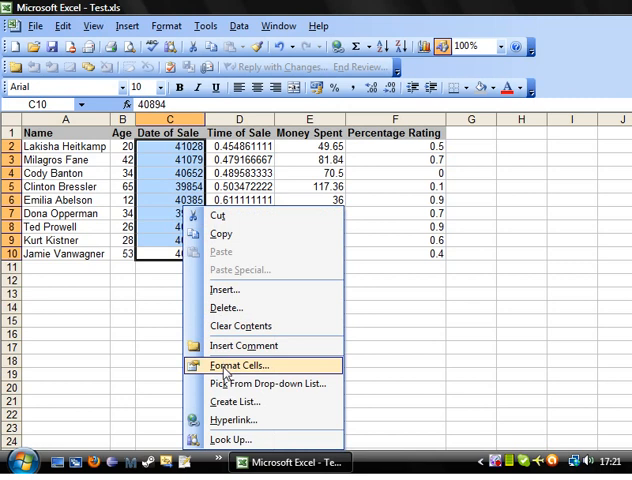
left_click(237, 365)
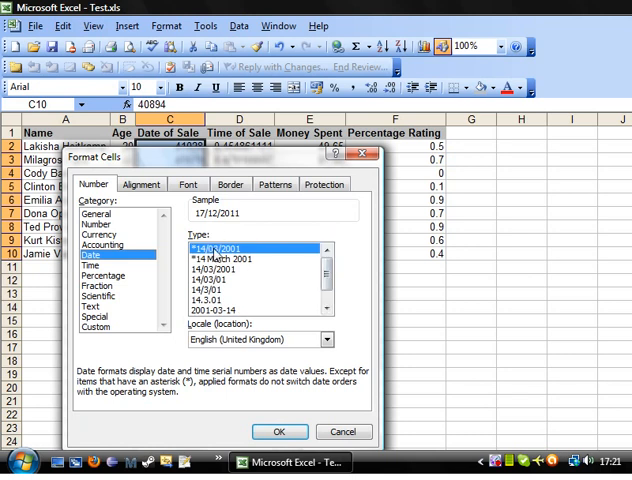
left_click(250, 260)
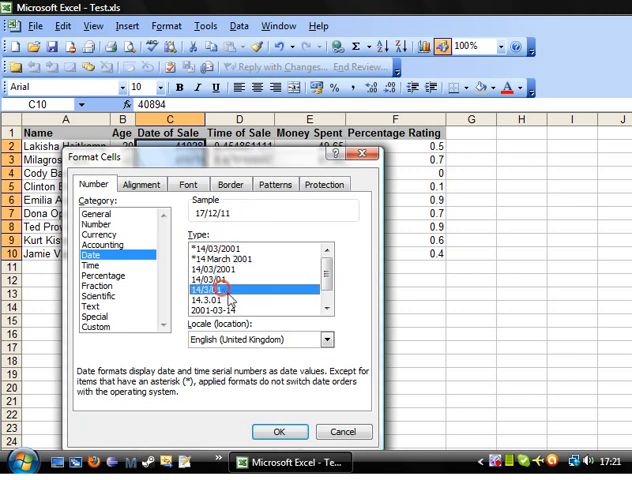
left_click(230, 299)
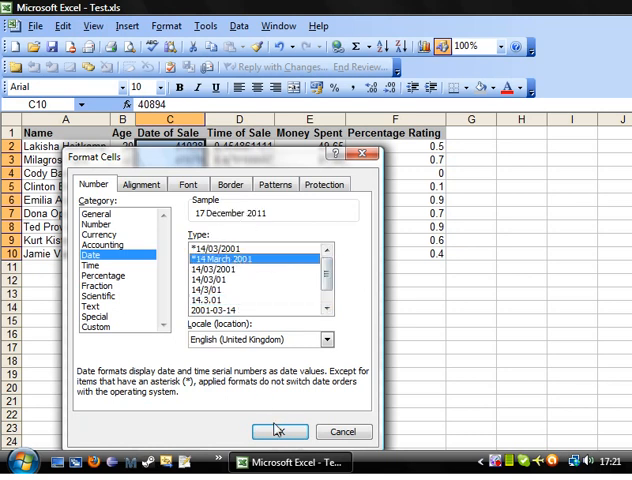
left_click(279, 431)
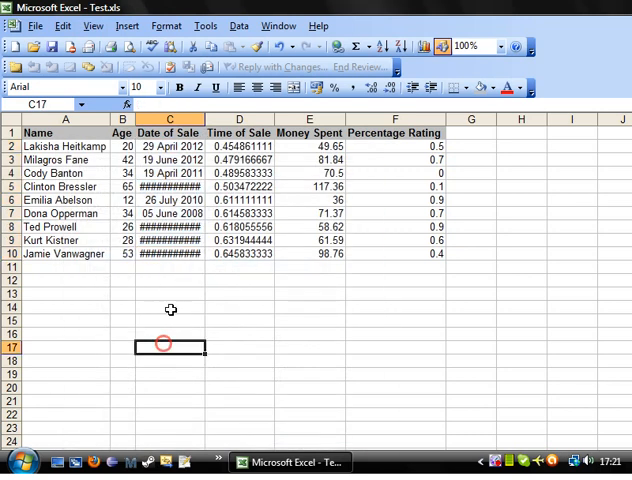
Autofit the Date of Sale column width and check the stored sale date values.
left_click(170, 314)
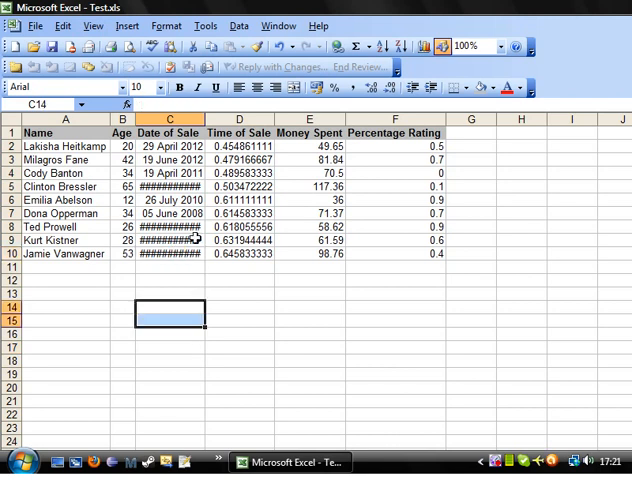
left_click(169, 292)
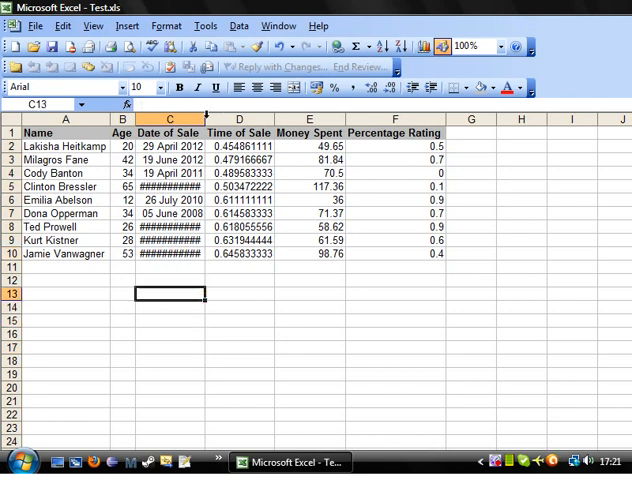
left_click(170, 253)
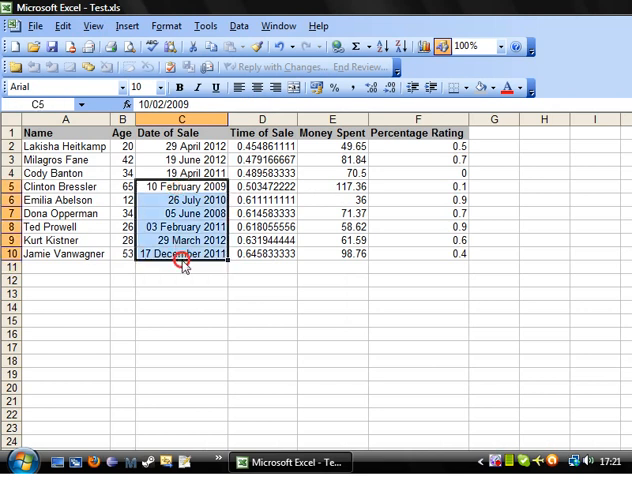
left_click(180, 173)
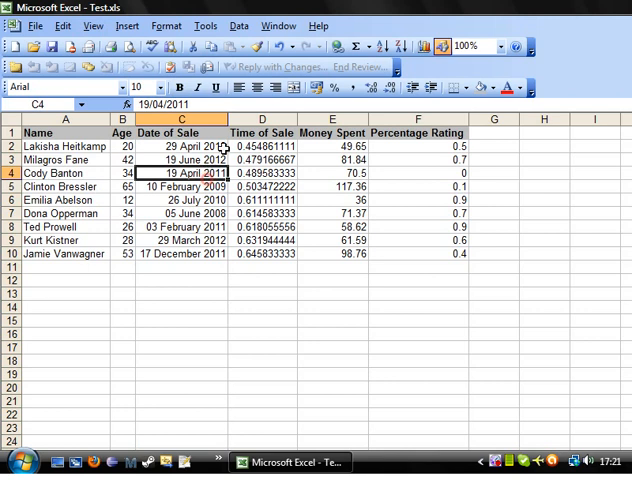
left_click(176, 146)
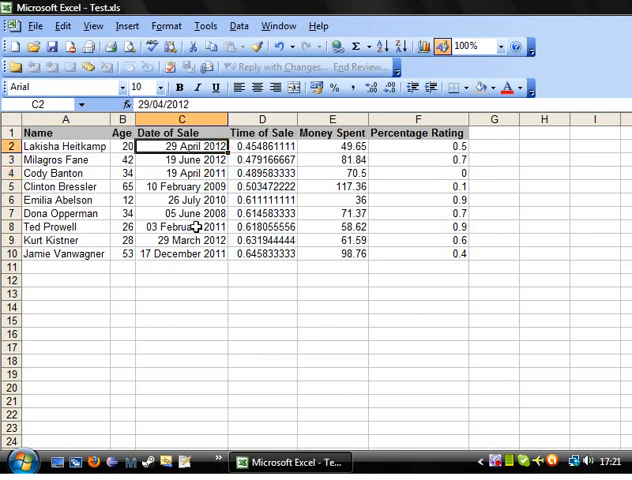
Apply the long date format '14 March 2001' to the selected sale dates.
left_click_drag(179, 145, 179, 240)
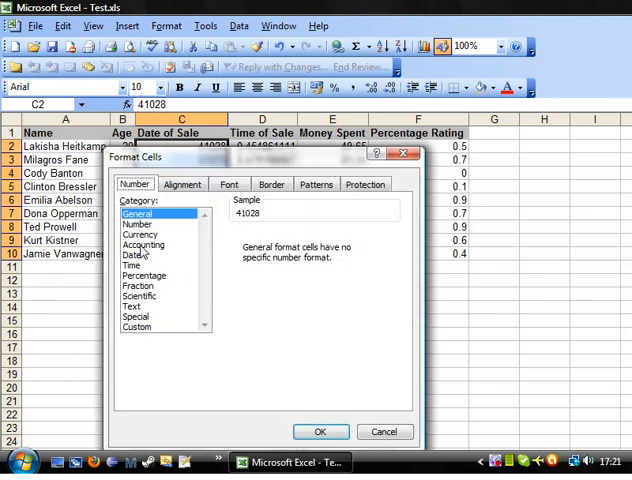
left_click(141, 265)
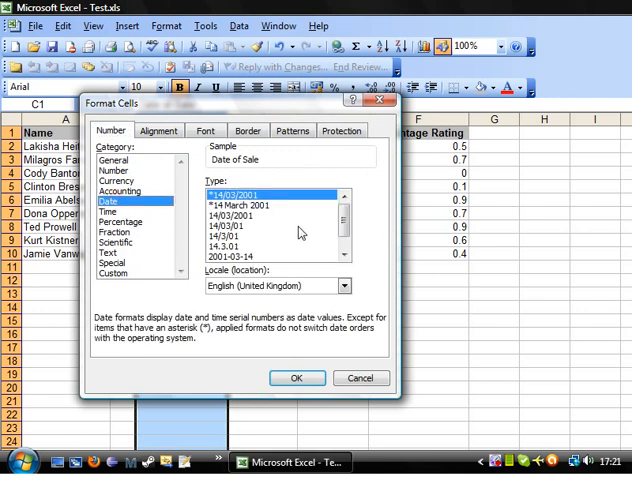
left_click(297, 377)
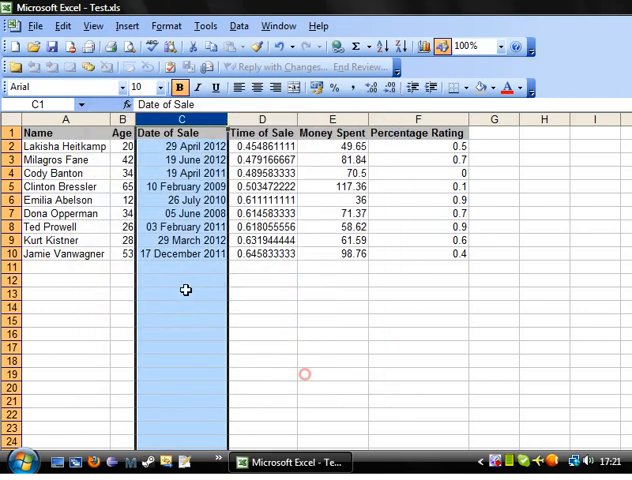
left_click(180, 278)
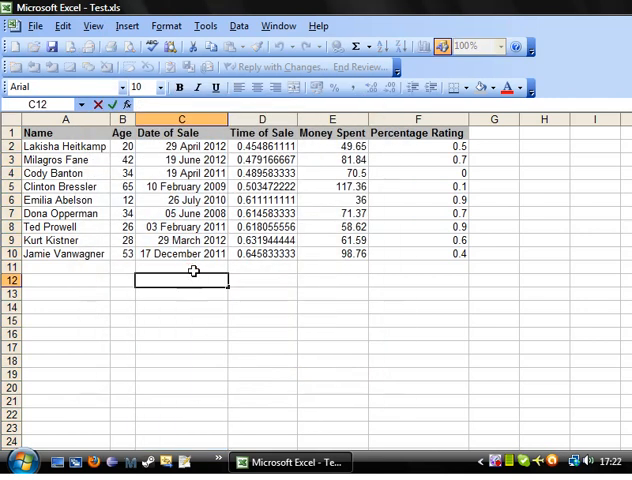
Enter 12/01 in C11 and confirm it stores 12 January 2012.
left_click(181, 267)
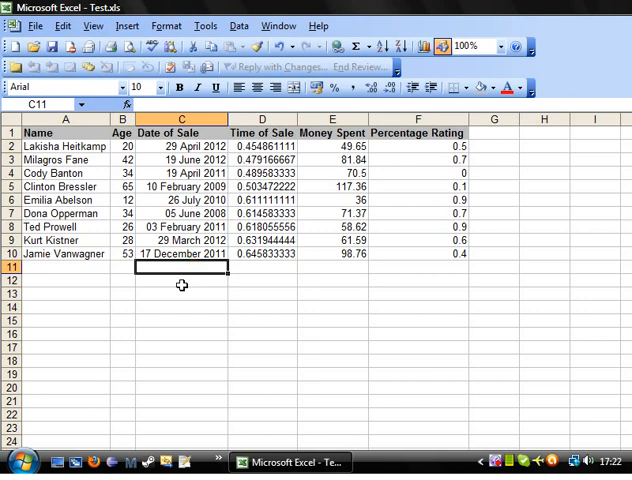
type("12/01")
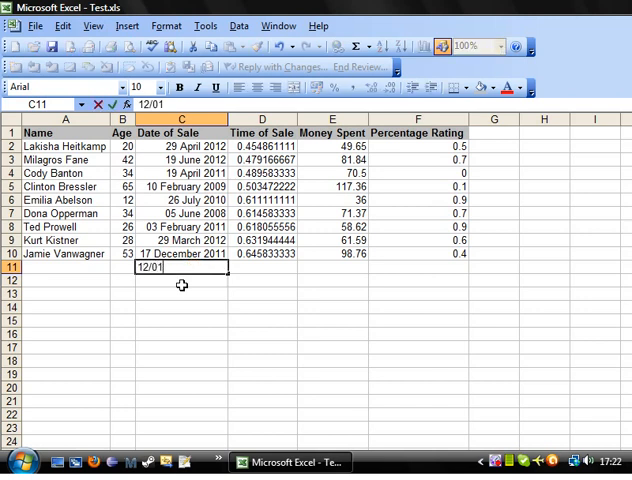
key("Return")
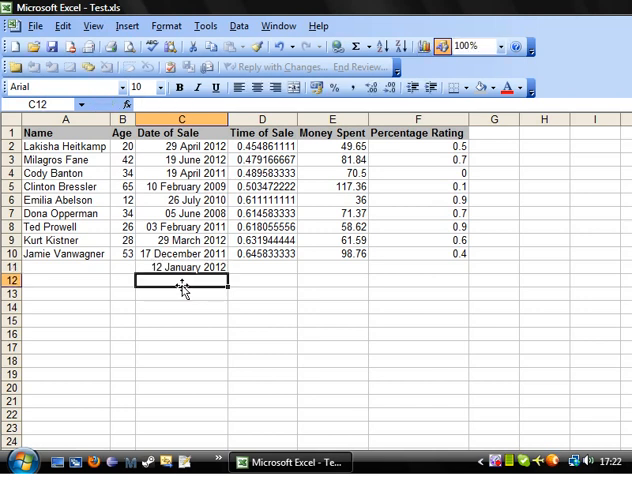
left_click(178, 267)
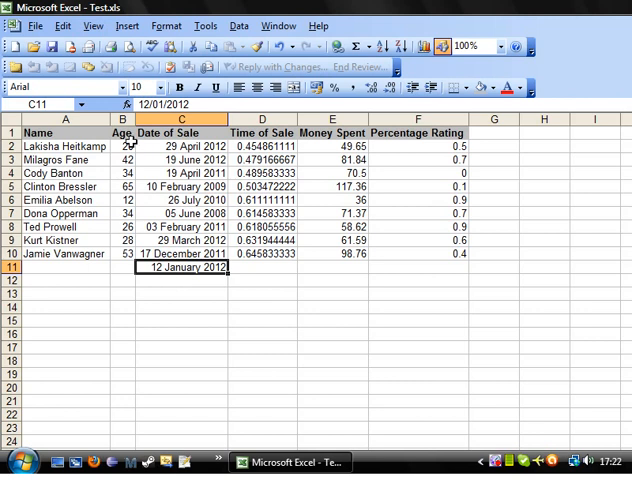
mouse_move(160, 118)
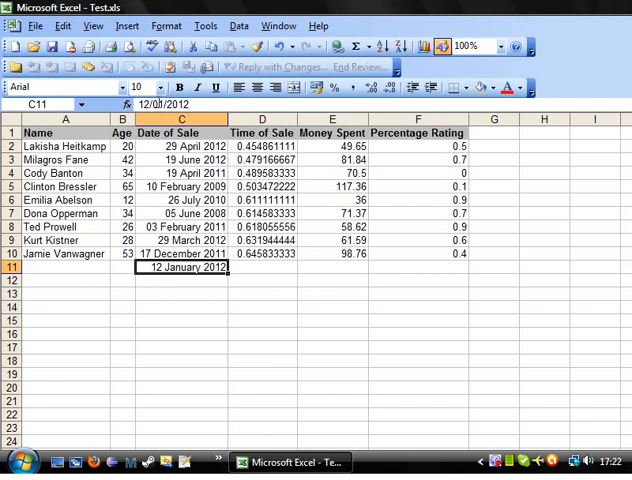
mouse_move(203, 293)
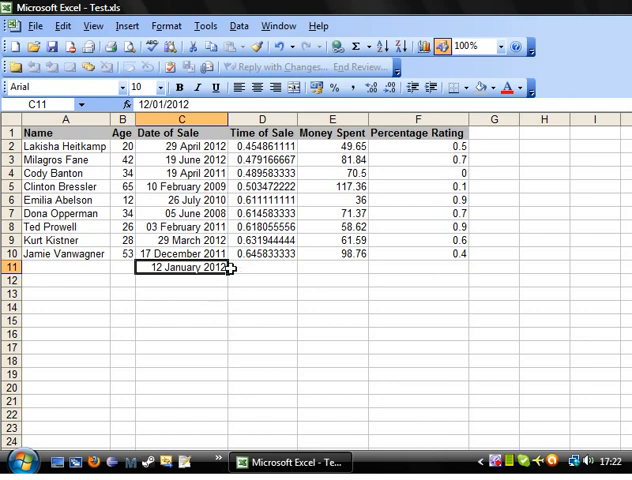
left_click(262, 267)
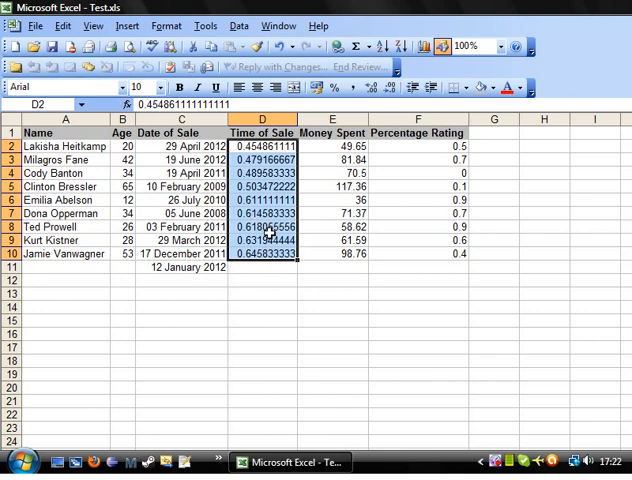
mouse_move(275, 189)
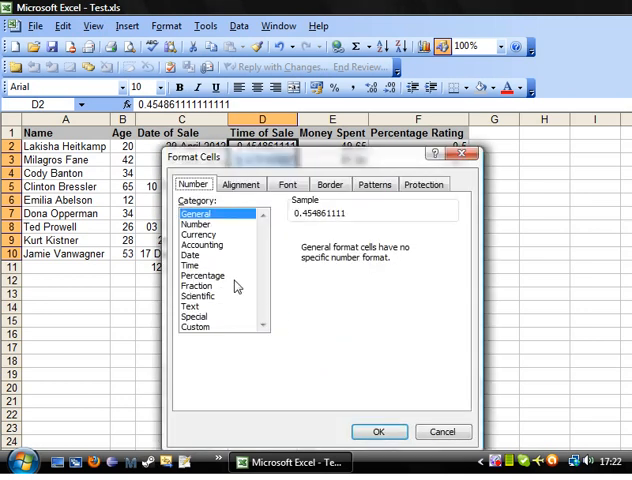
Apply the 13:30:55 Time format to the Time of Sale cells D2:D10.
left_click(189, 264)
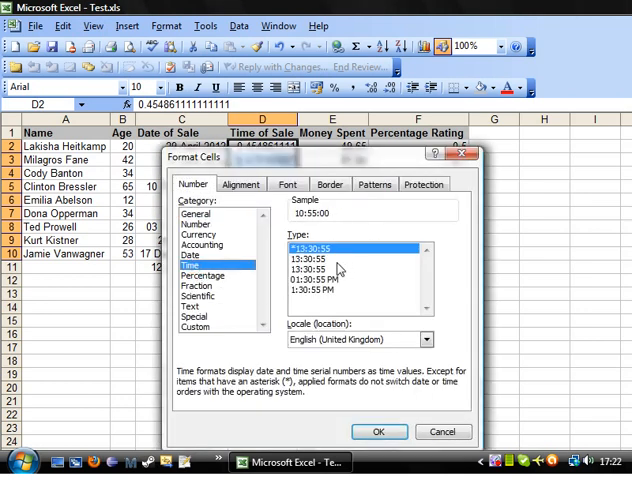
left_click(326, 271)
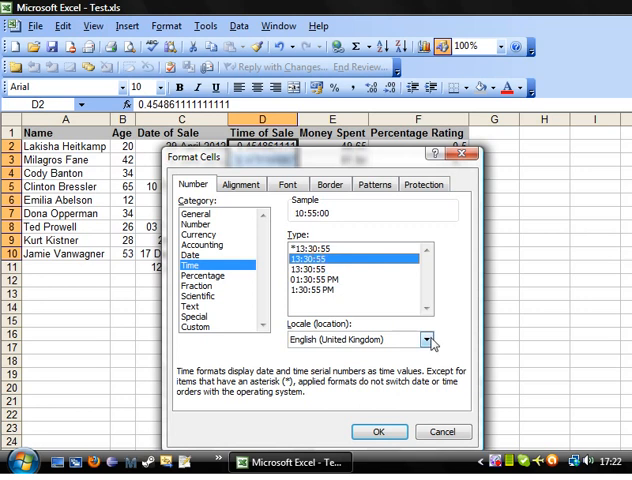
left_click(430, 340)
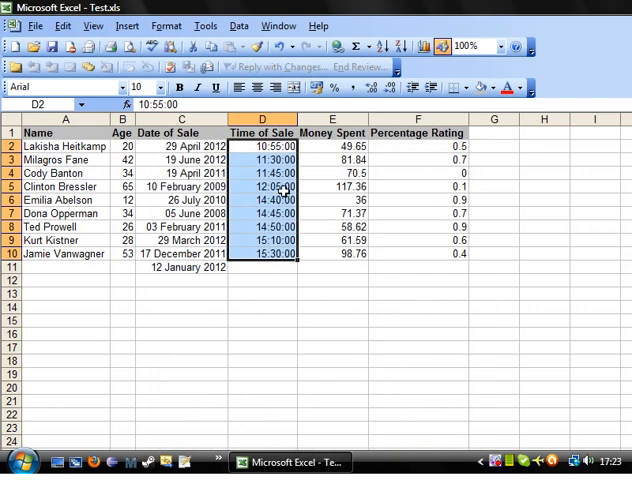
mouse_move(306, 289)
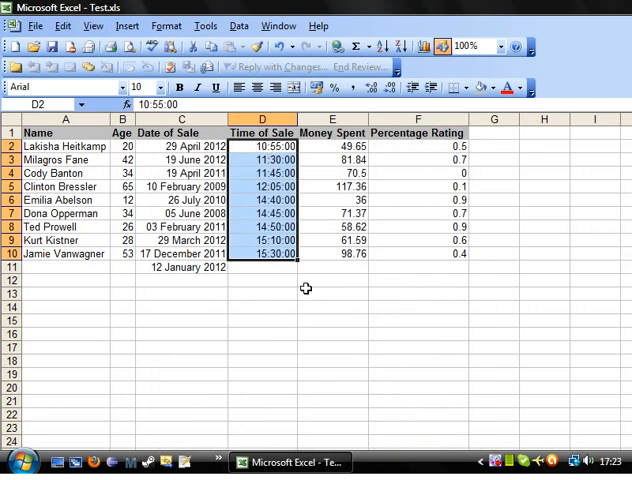
left_click(270, 240)
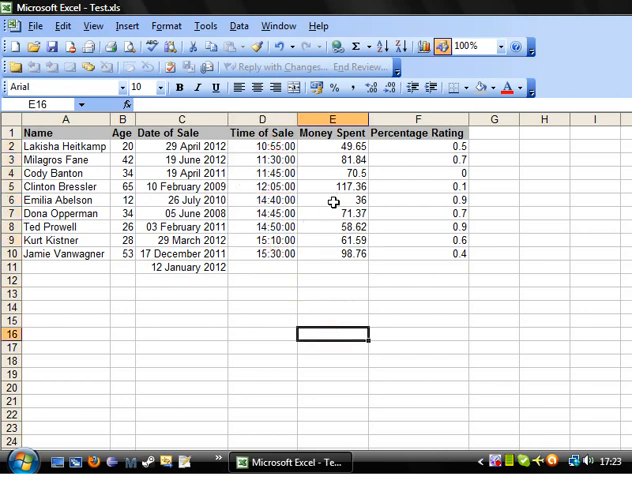
mouse_move(334, 240)
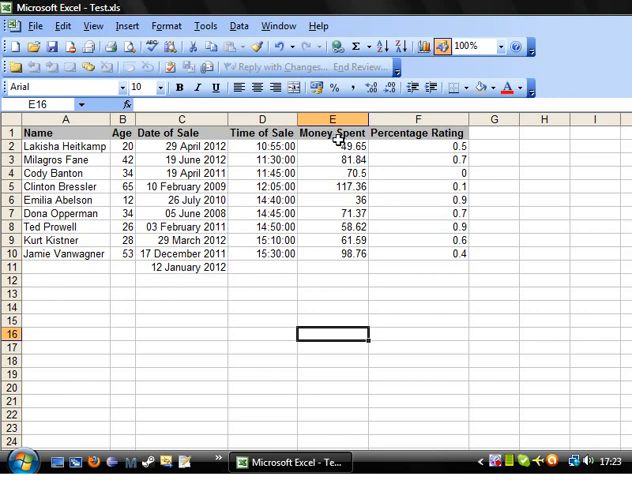
Format the Money Spent amounts as Currency with the £ symbol and 2 decimal places.
left_click_drag(334, 146, 334, 253)
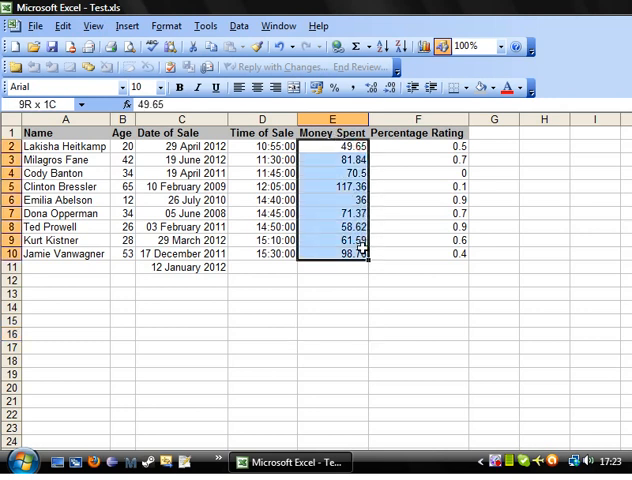
left_click(331, 146)
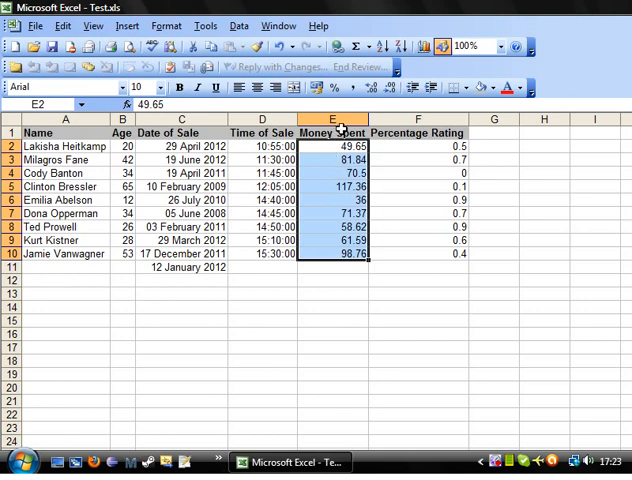
right_click(330, 190)
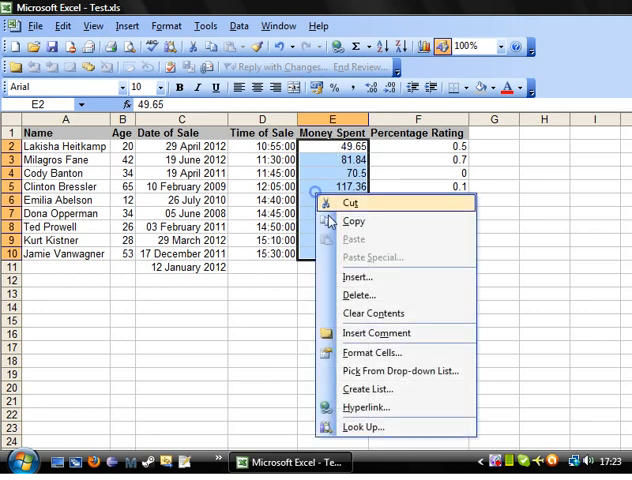
mouse_move(373, 352)
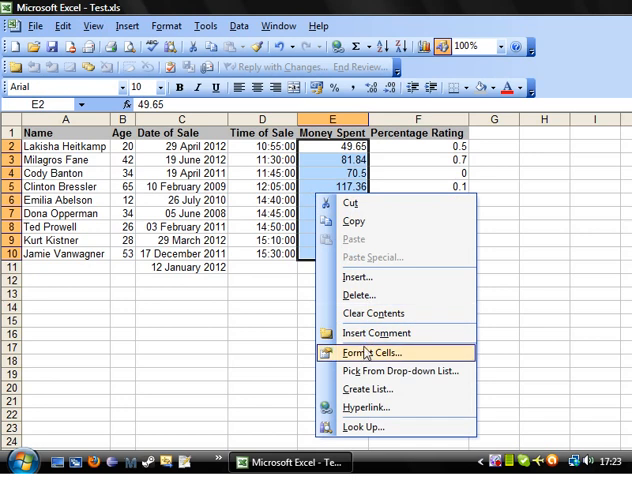
left_click(367, 352)
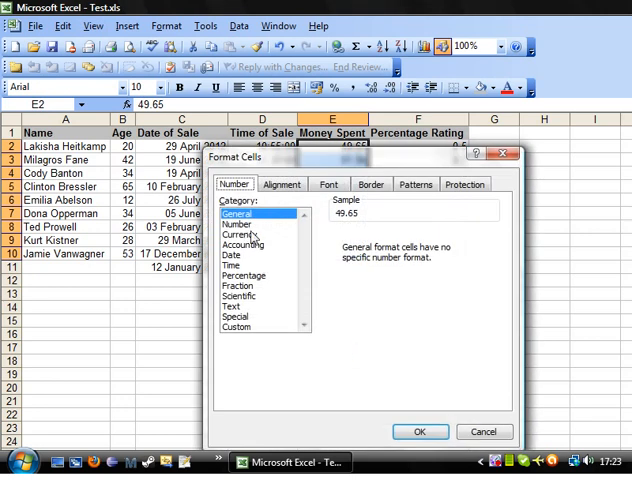
left_click(240, 234)
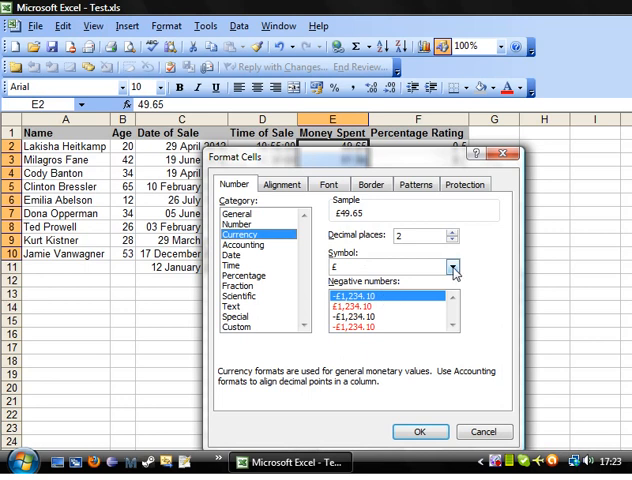
left_click(452, 267)
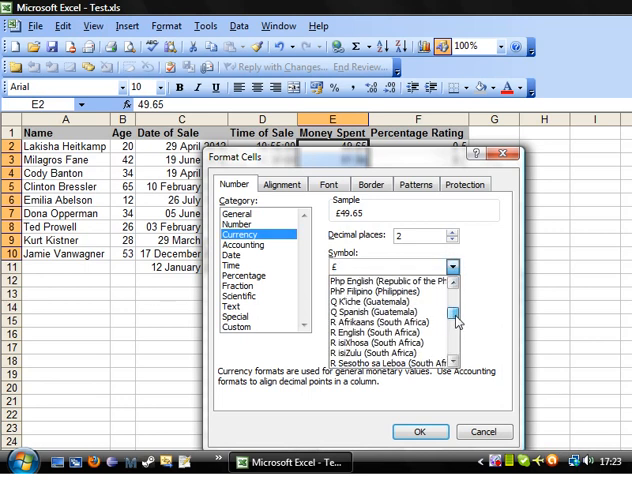
scroll("down", 3)
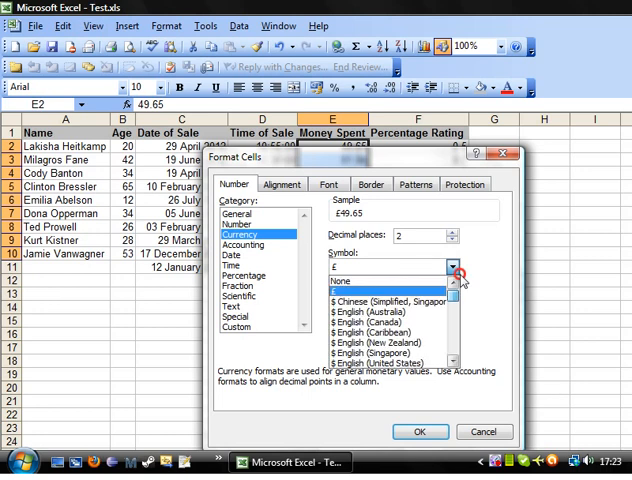
left_click(453, 266)
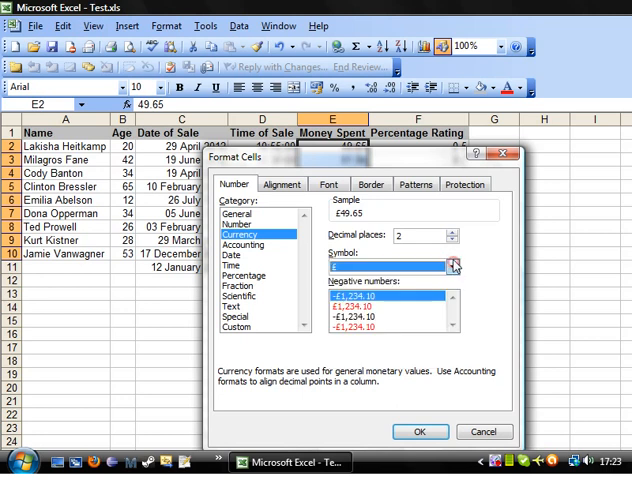
left_click(453, 241)
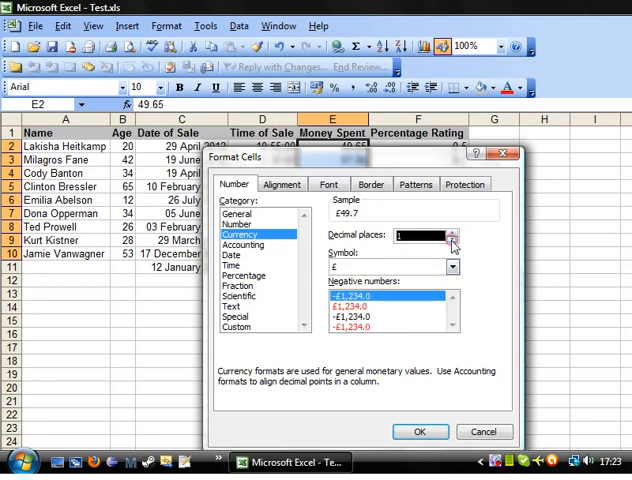
left_click(452, 232)
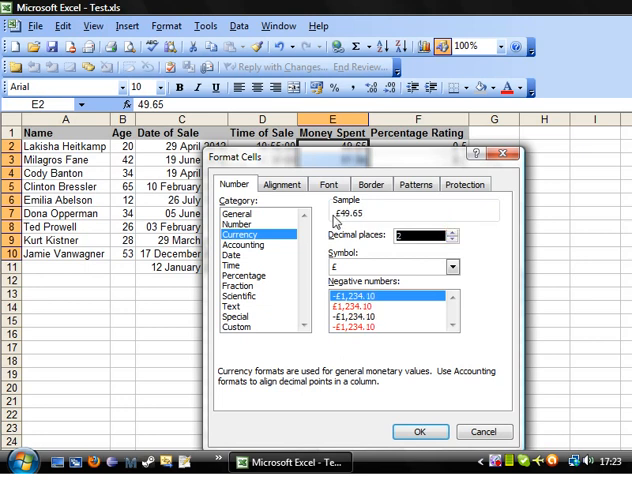
mouse_move(361, 235)
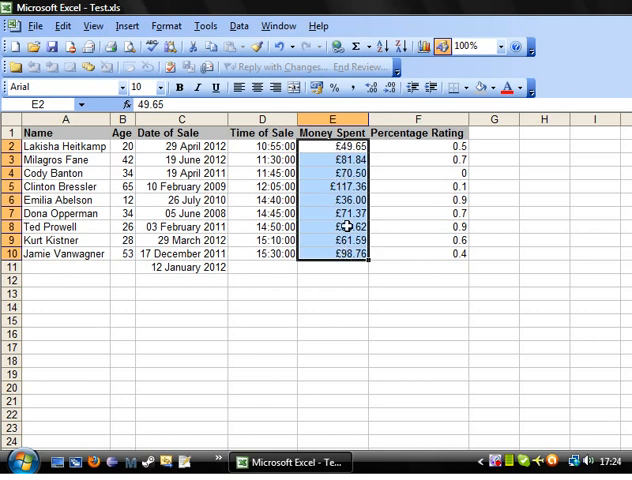
Select the Percentage Rating values F2:F10 and check several ratings displayed as percentages.
left_click_drag(418, 227, 418, 253)
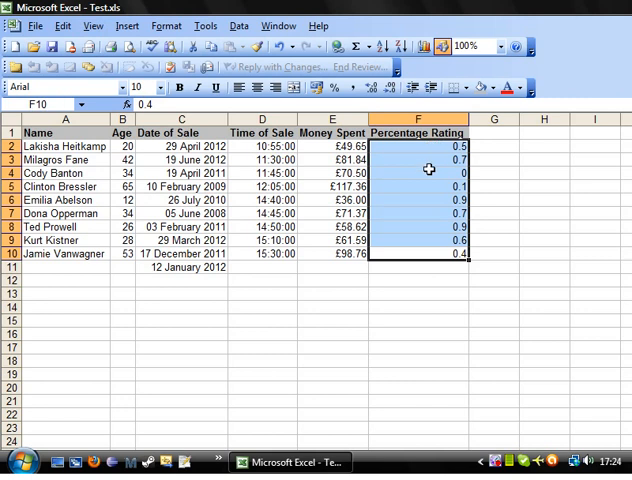
mouse_move(436, 156)
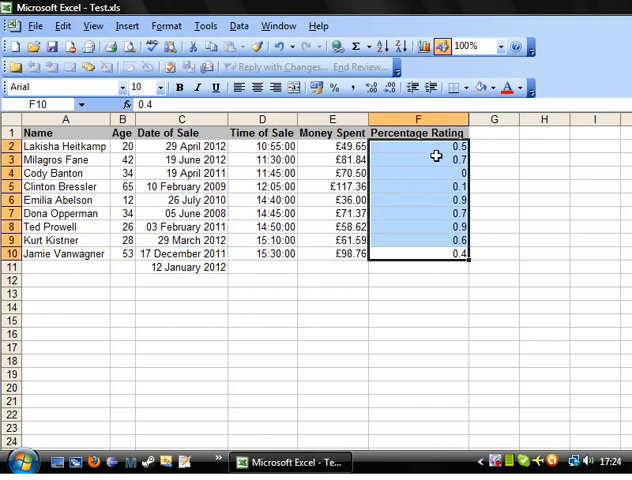
mouse_move(482, 235)
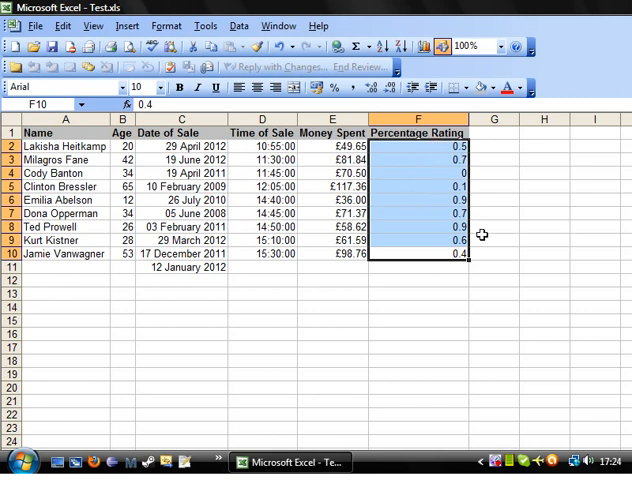
mouse_move(446, 203)
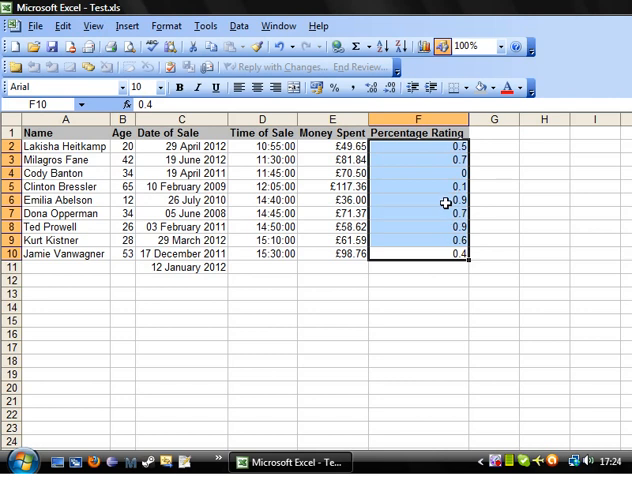
left_click(440, 212)
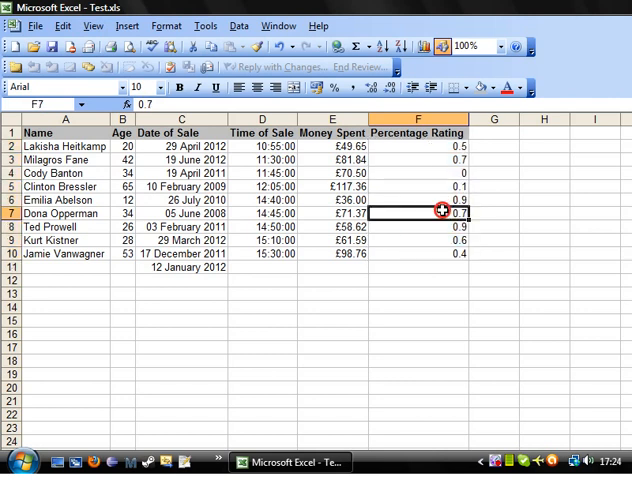
left_click(420, 199)
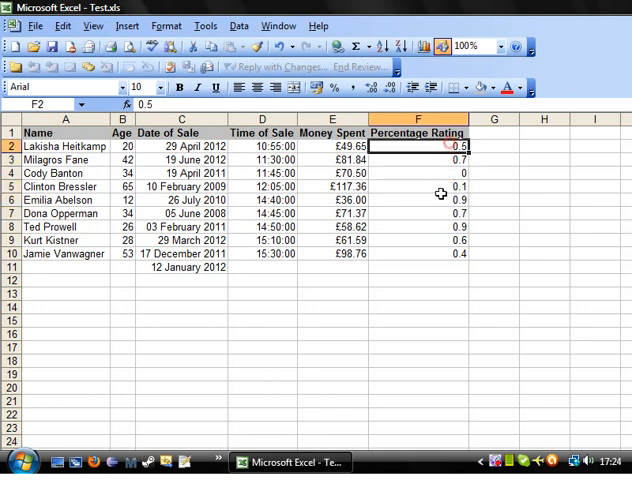
left_click(417, 213)
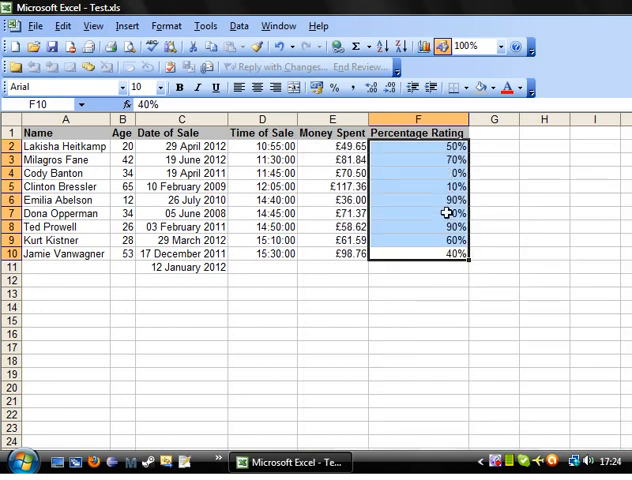
Check a converted rating, then type test values 0%, 1 and 0.7 in blank cells below.
left_click(417, 213)
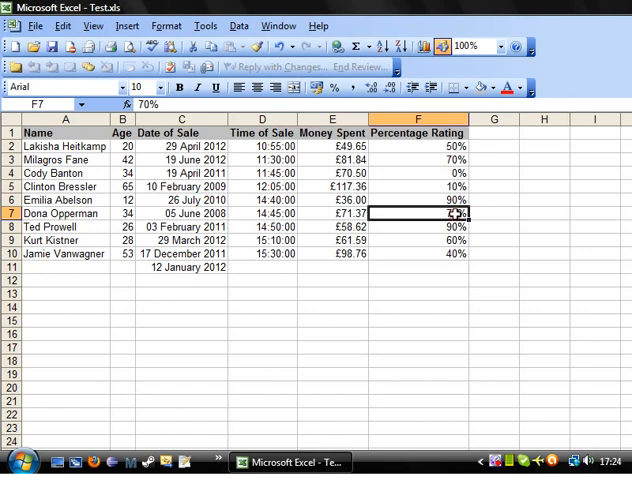
left_click(417, 266)
type("70")
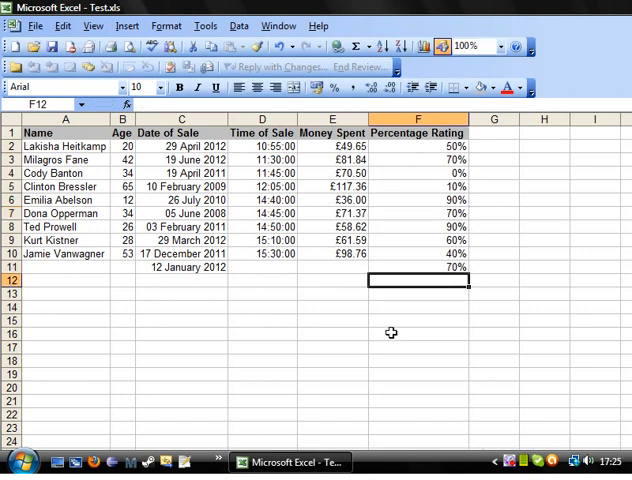
left_click(417, 267)
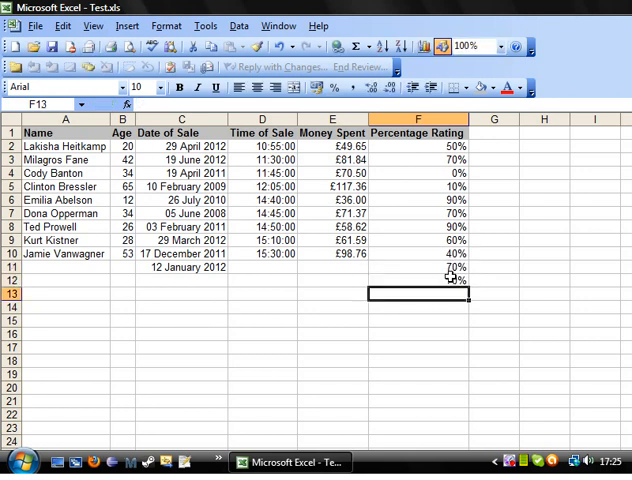
left_click(417, 280)
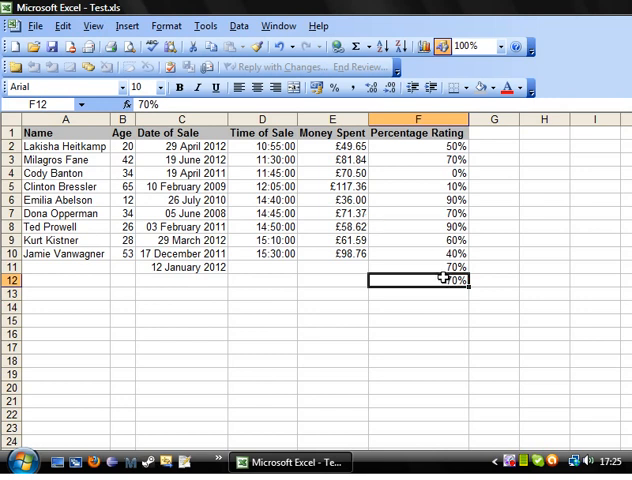
type("0%")
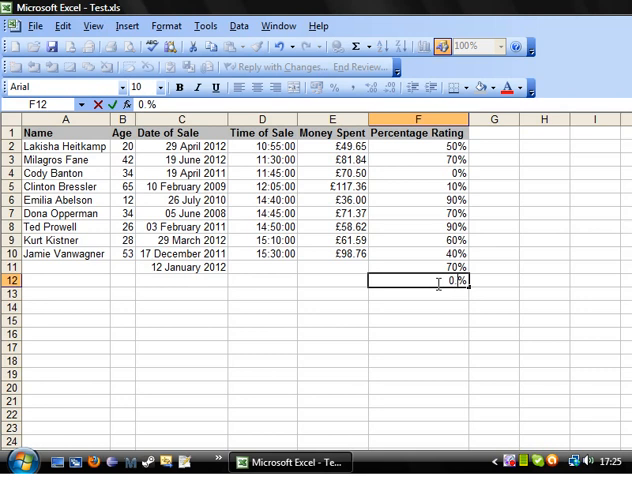
type("1")
left_click(418, 293)
type("0")
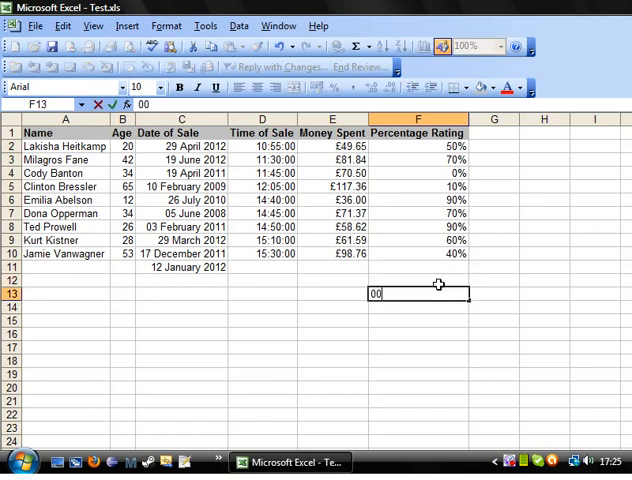
type("0.7")
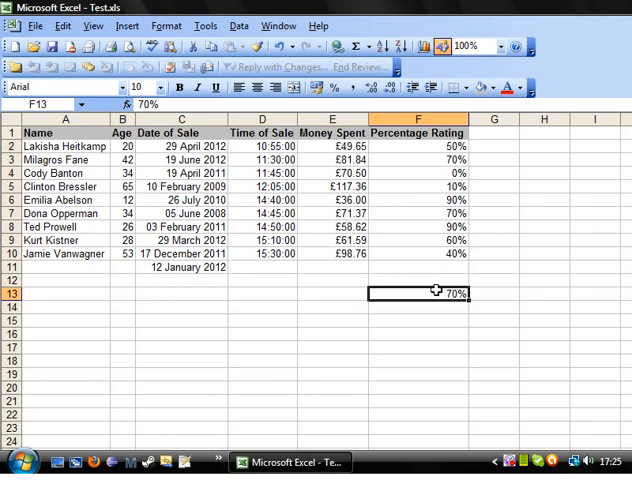
Enter test ratings 1% and .7 in the cell just below the ratings.
left_click(417, 267)
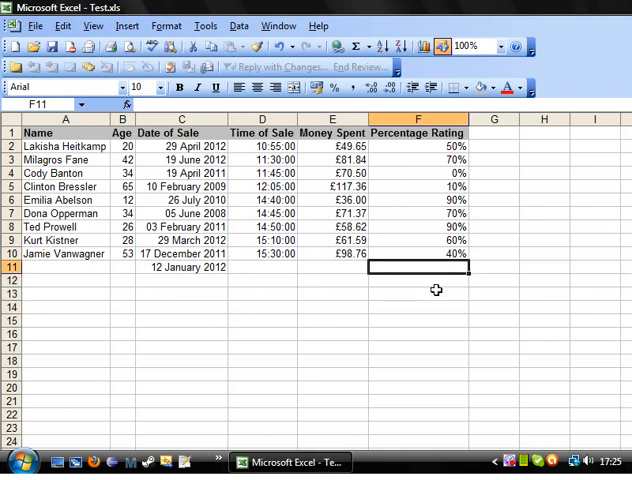
type("1%")
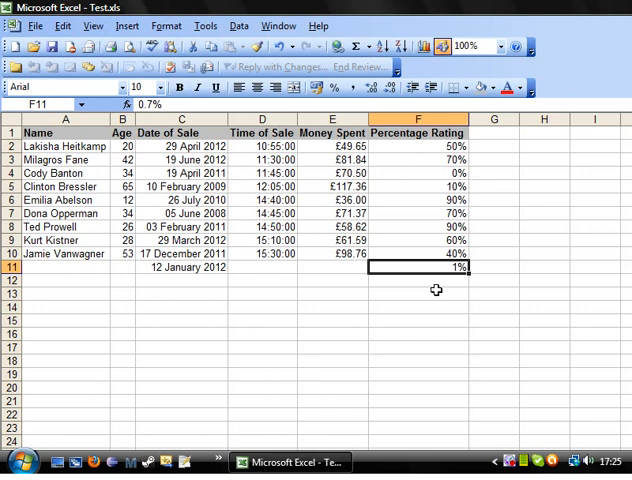
key("Return")
type("0")
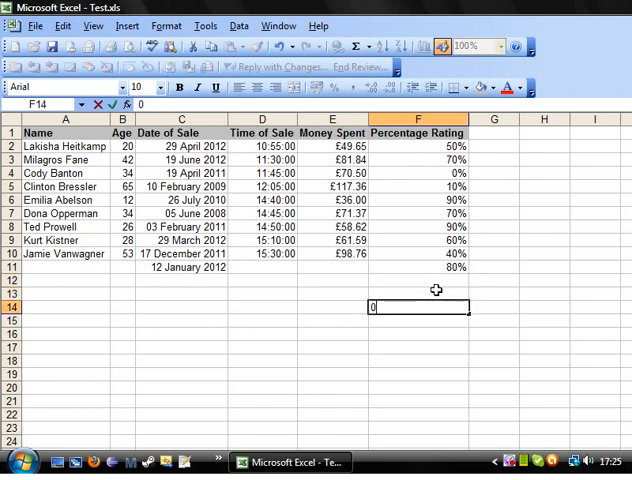
type(".7")
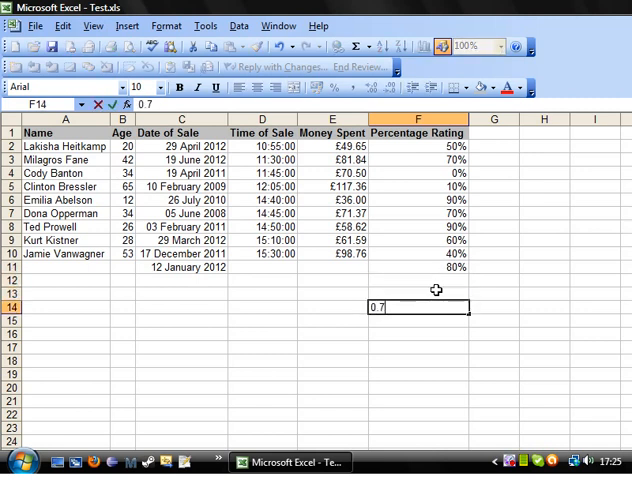
key("Return")
type("0")
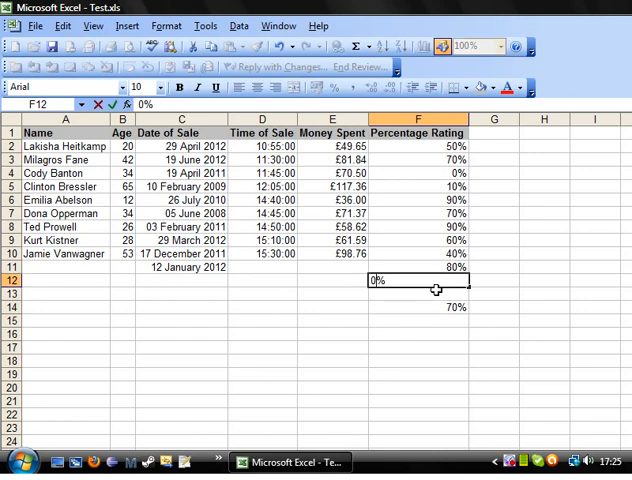
key("Return")
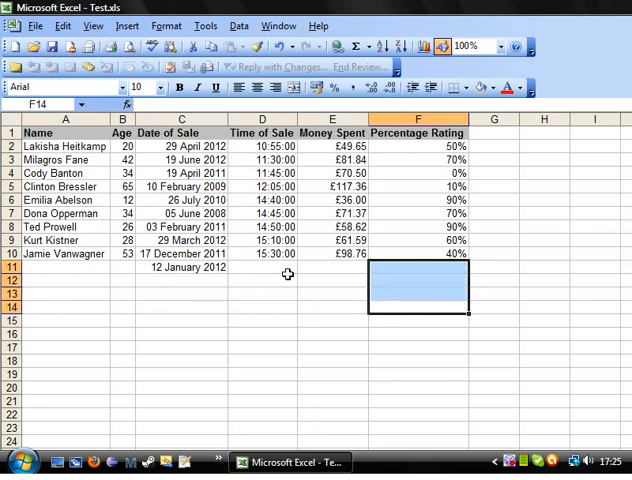
Select the stray 12 January 2012 date in C11 below the table.
left_click(178, 267)
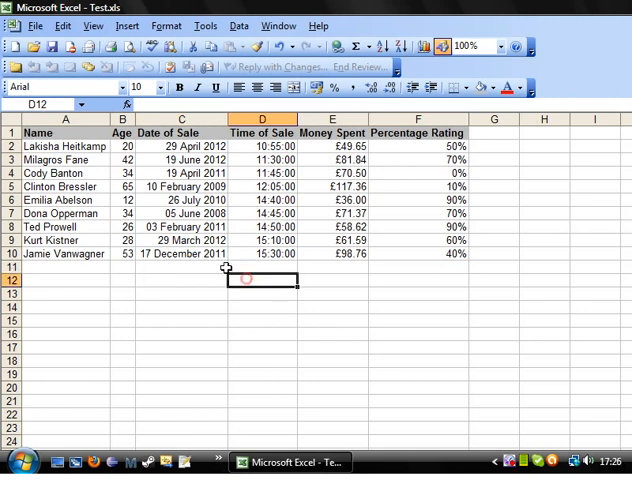
left_click(180, 267)
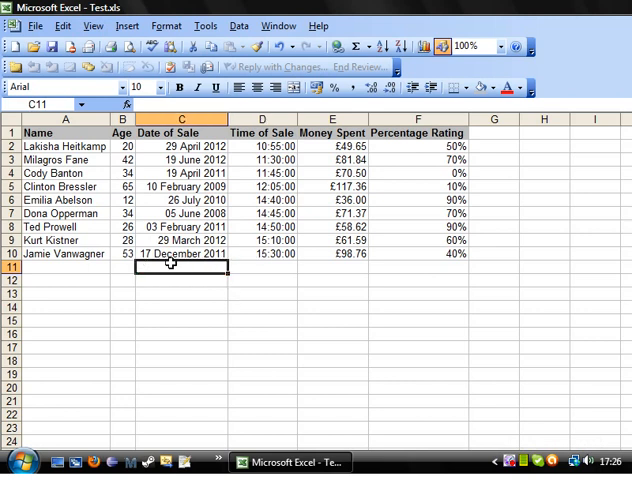
mouse_move(206, 276)
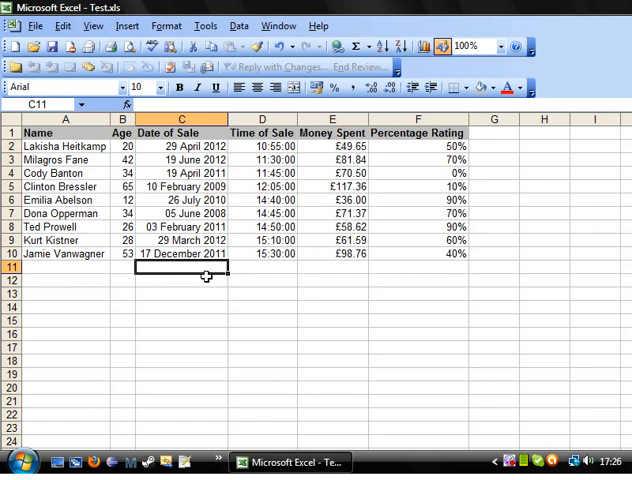